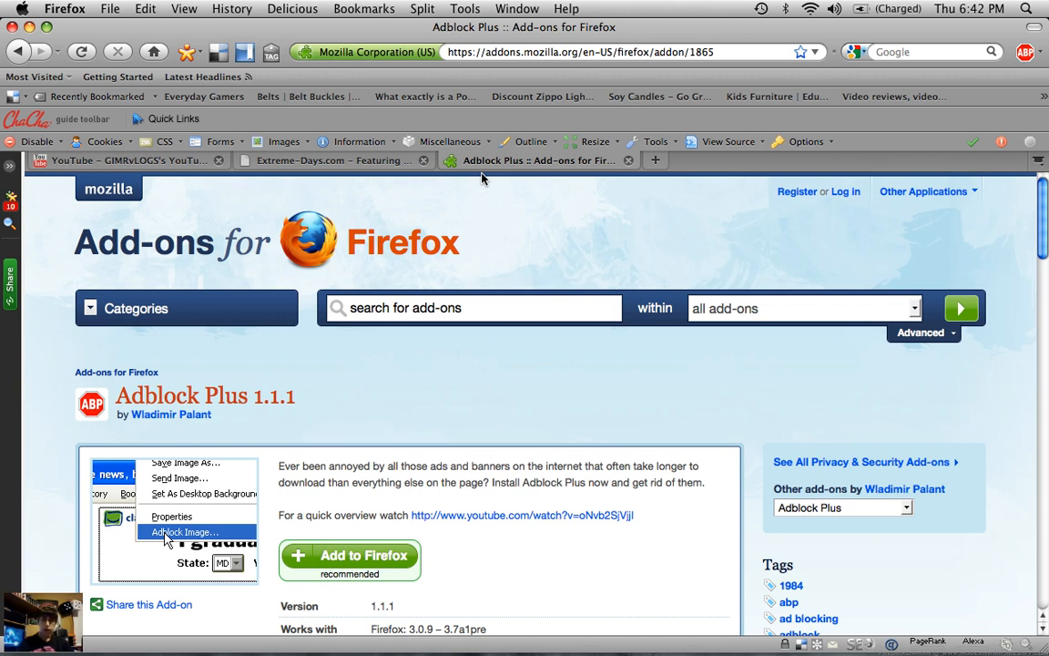
mouse_move(304, 202)
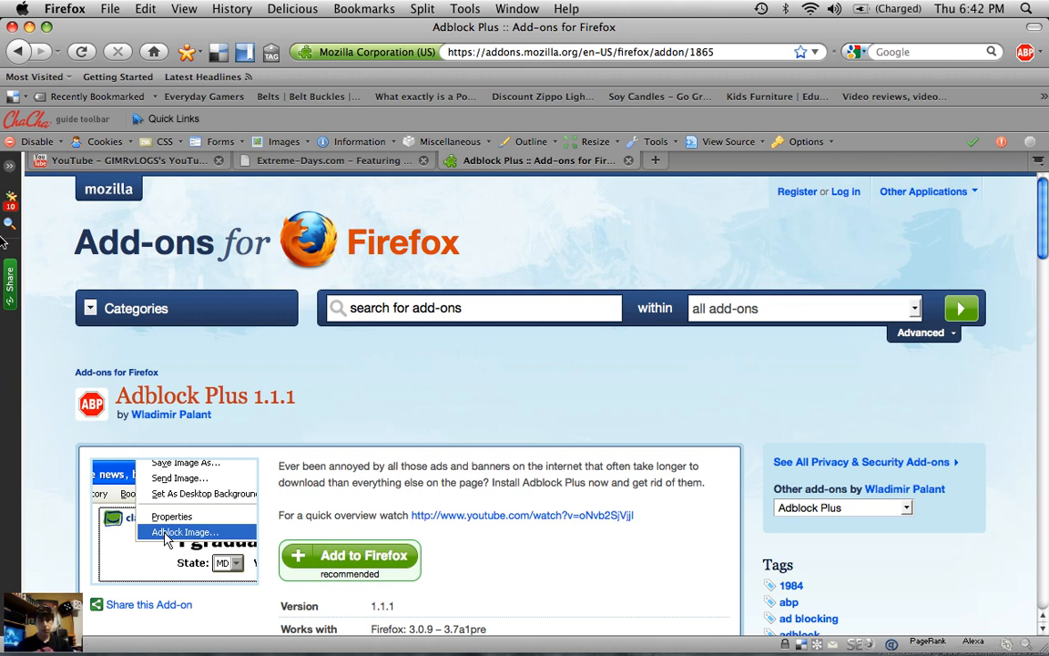
mouse_move(191, 401)
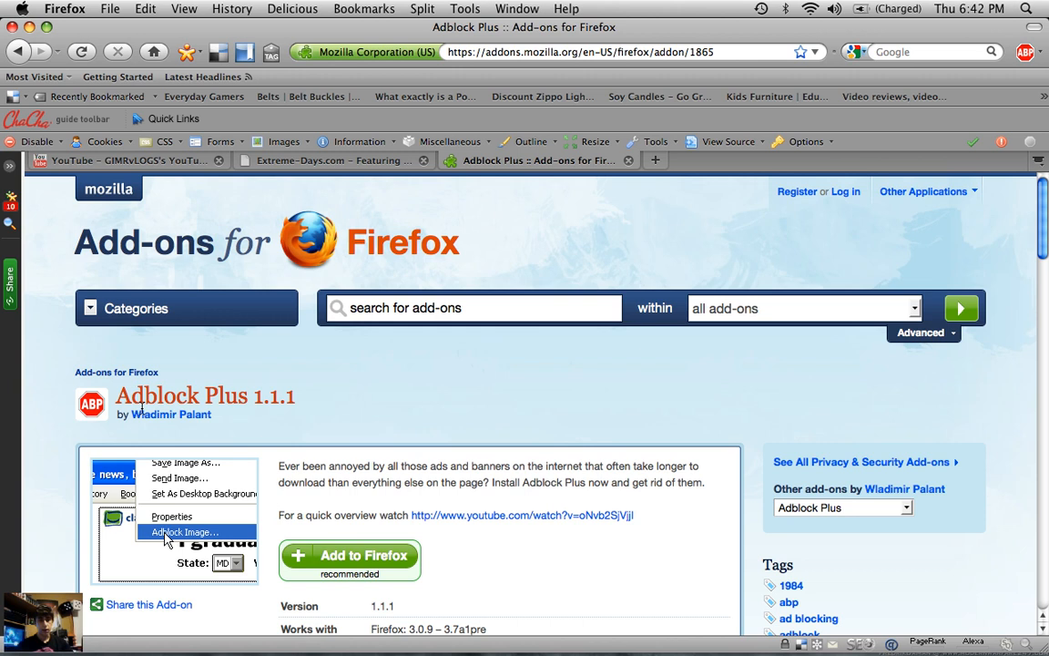
mouse_move(326, 444)
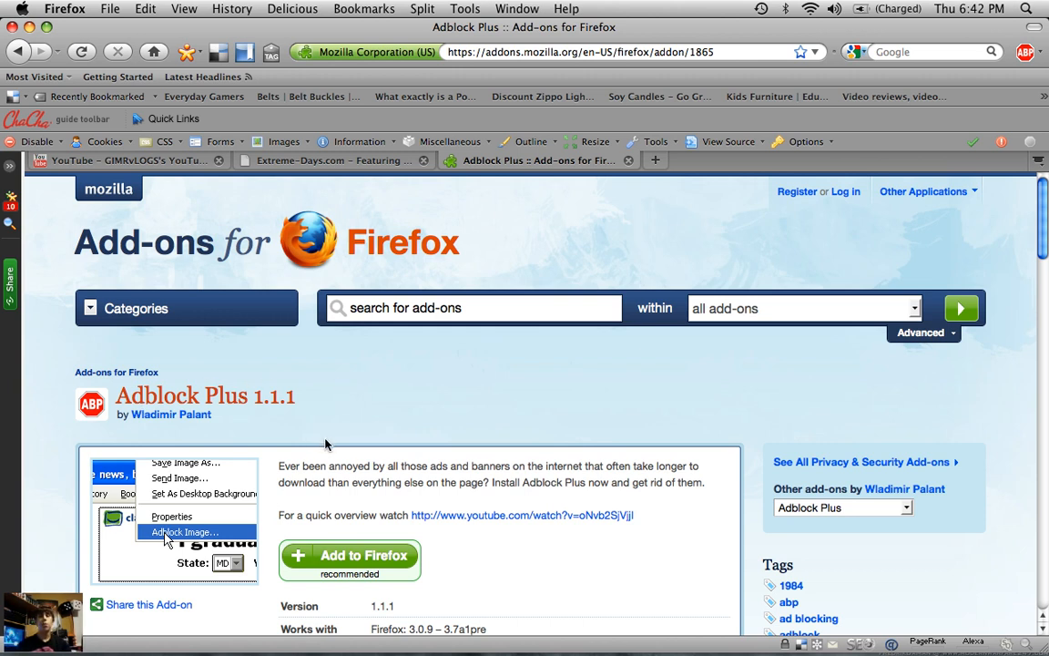
mouse_move(333, 437)
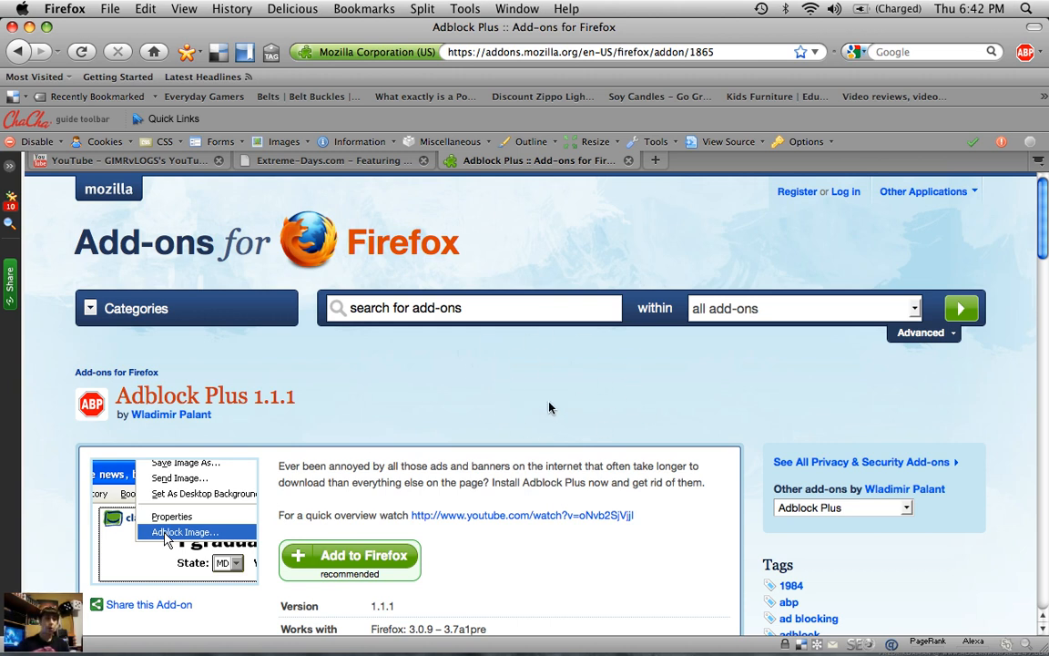
mouse_move(588, 419)
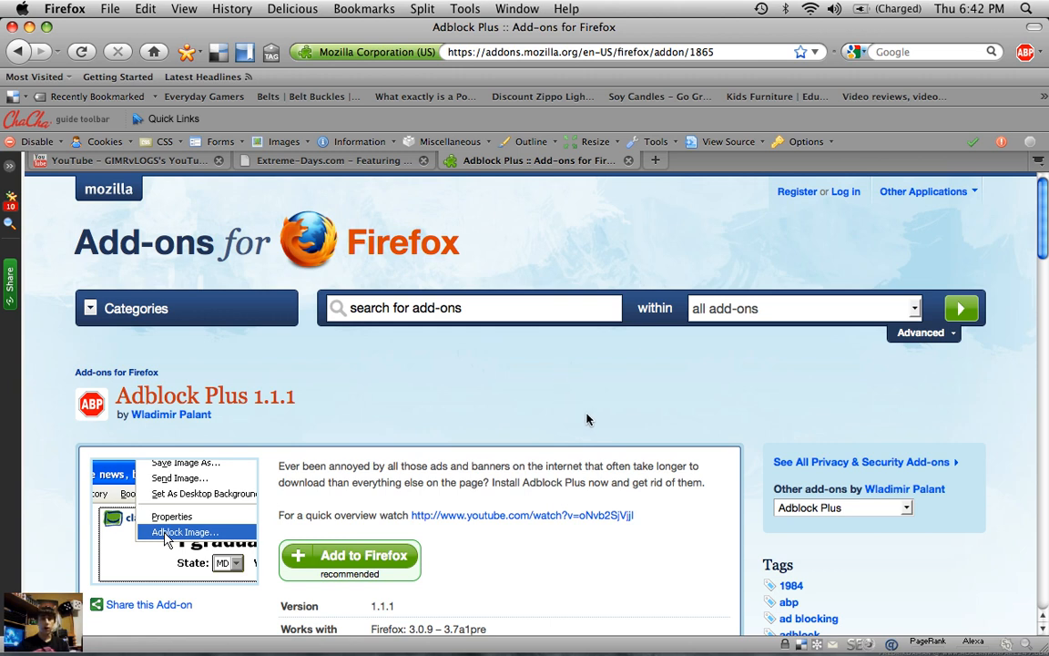
mouse_move(591, 431)
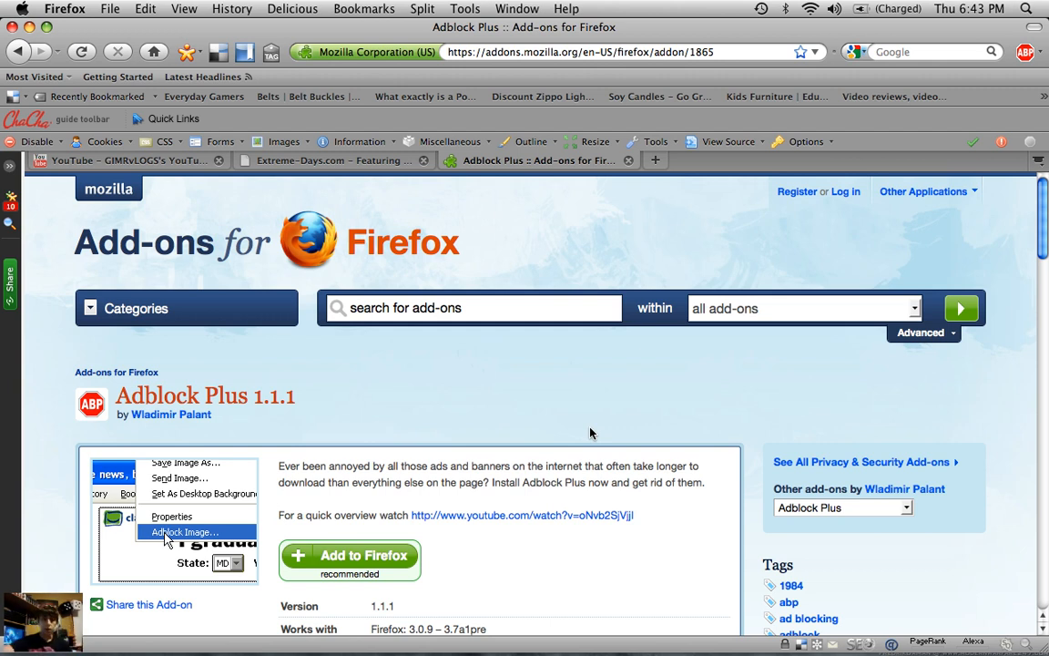
mouse_move(498, 376)
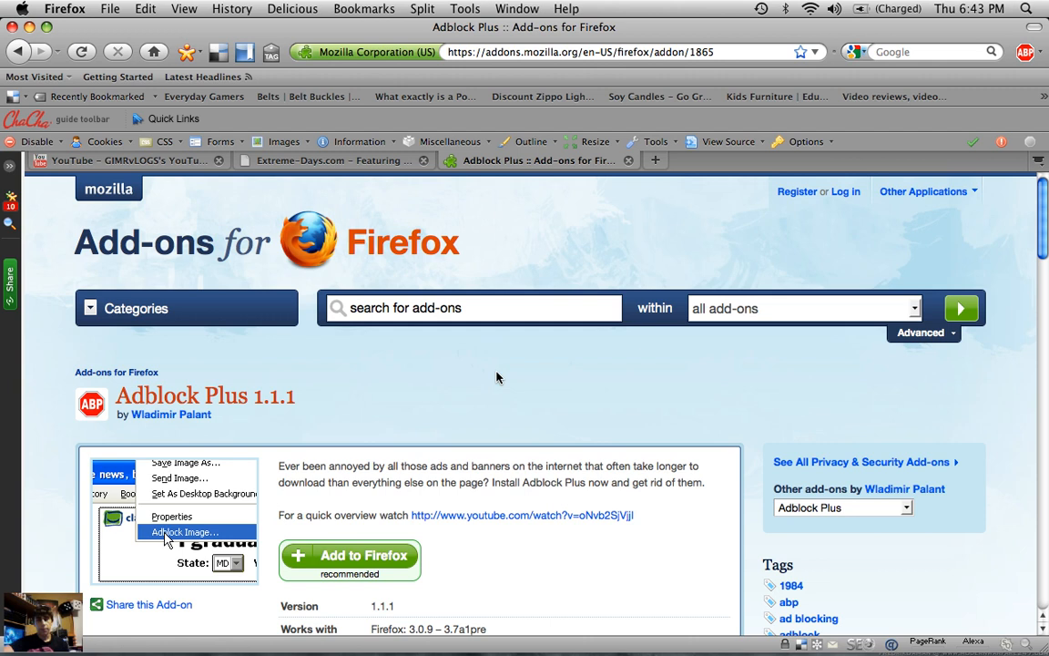
mouse_move(457, 365)
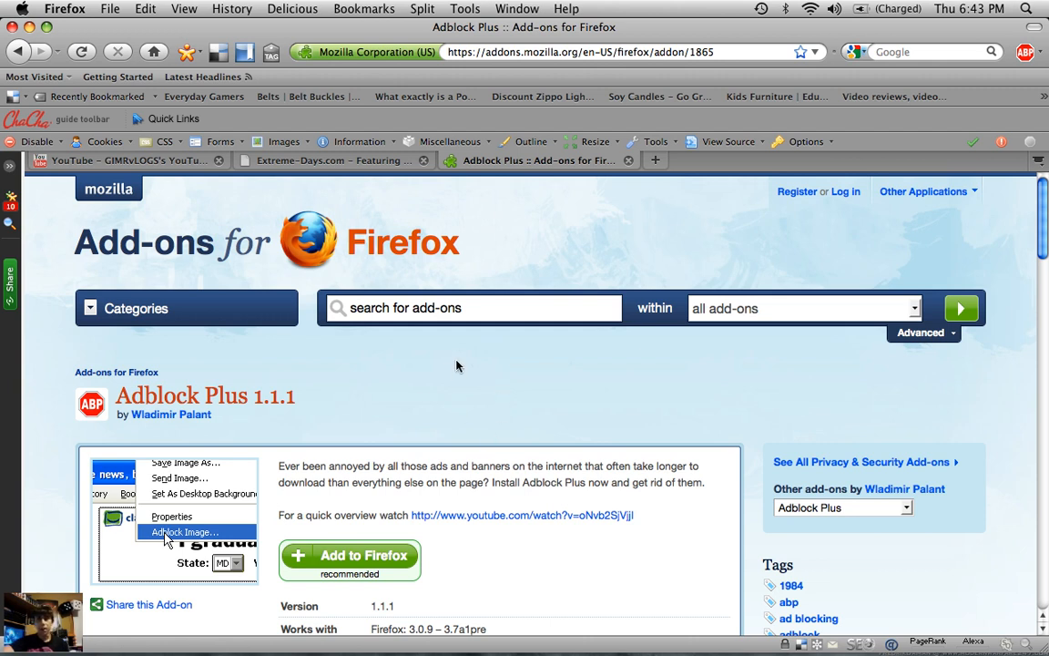
mouse_move(460, 390)
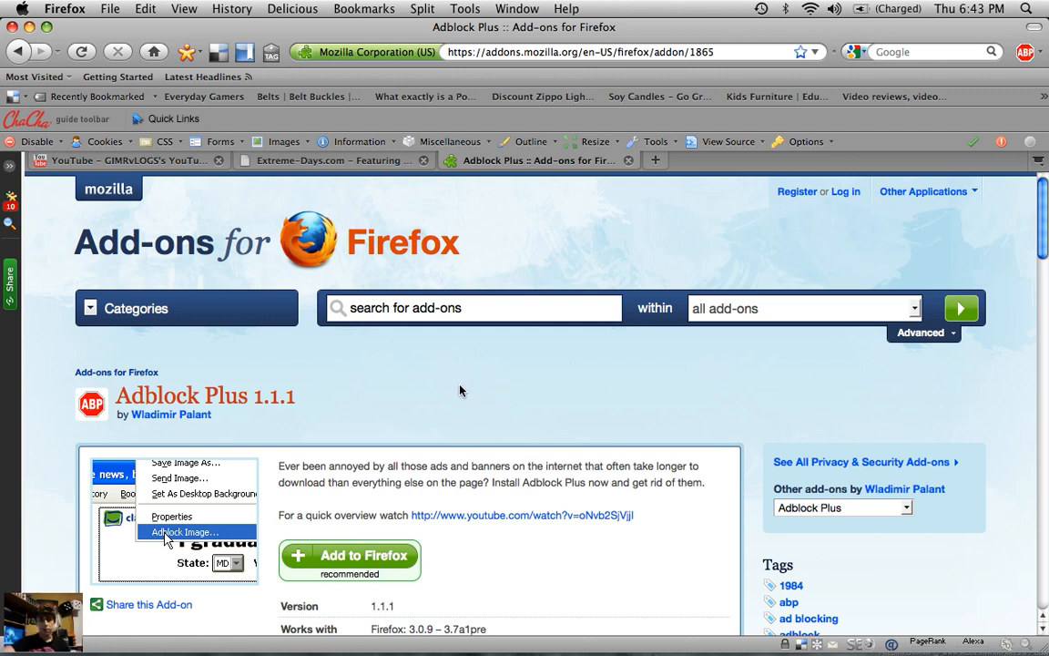
mouse_move(381, 359)
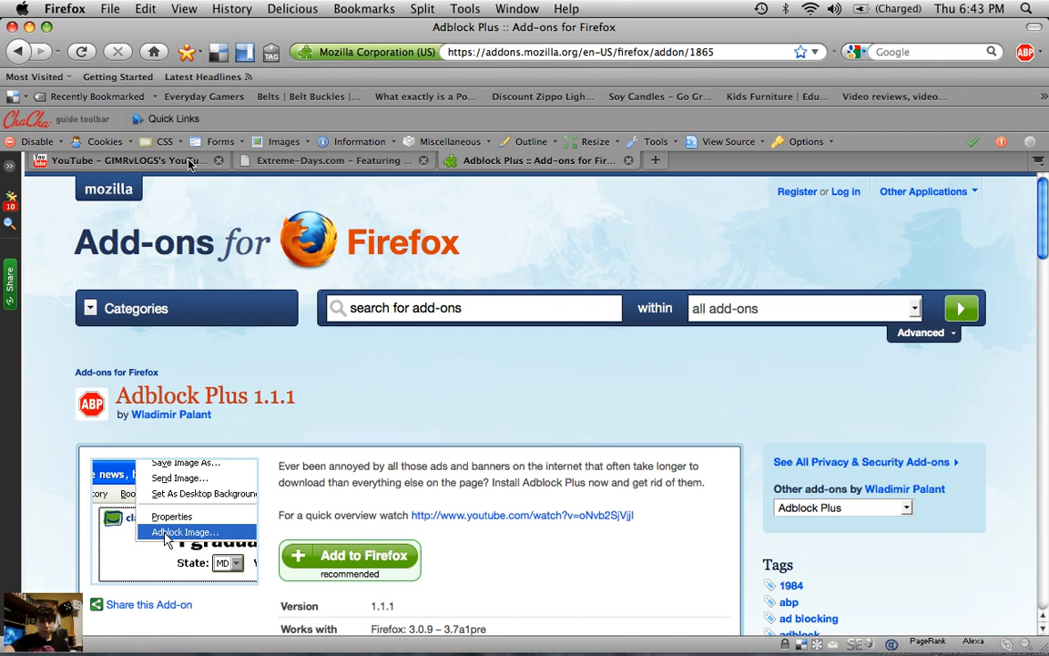
Switch to the YouTube tab to show the signed-in home page without ads.
left_click(123, 162)
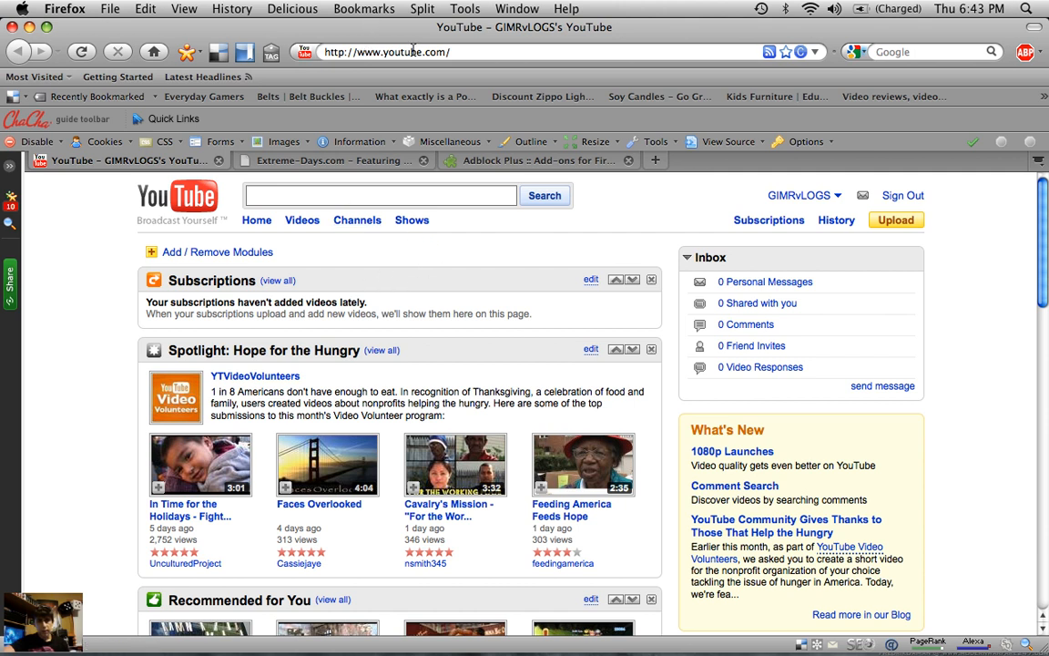
mouse_move(202, 198)
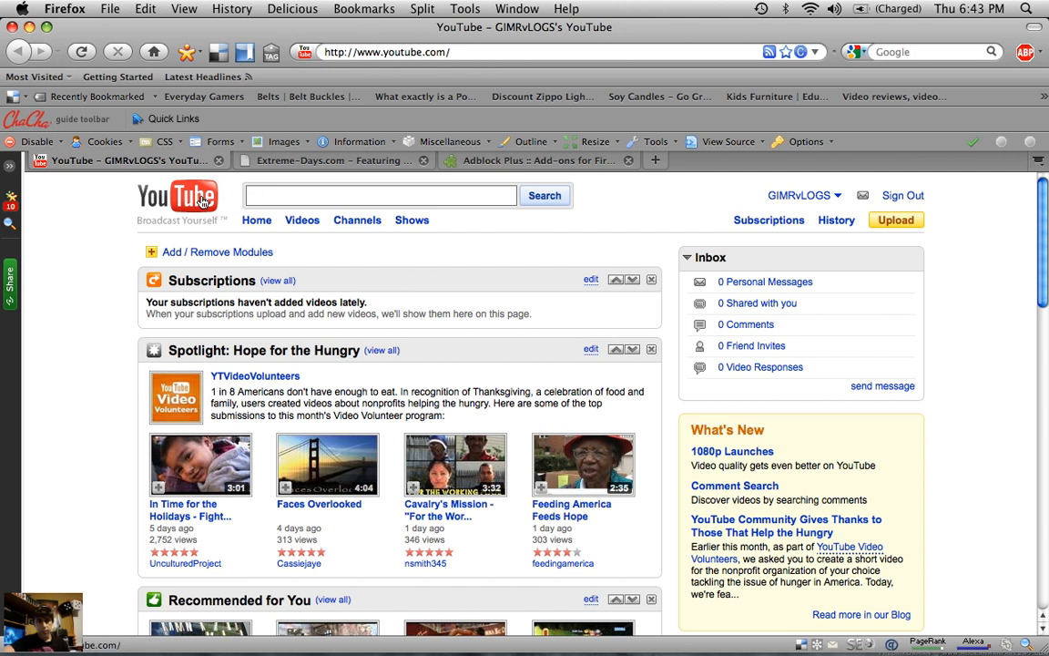
mouse_move(442, 267)
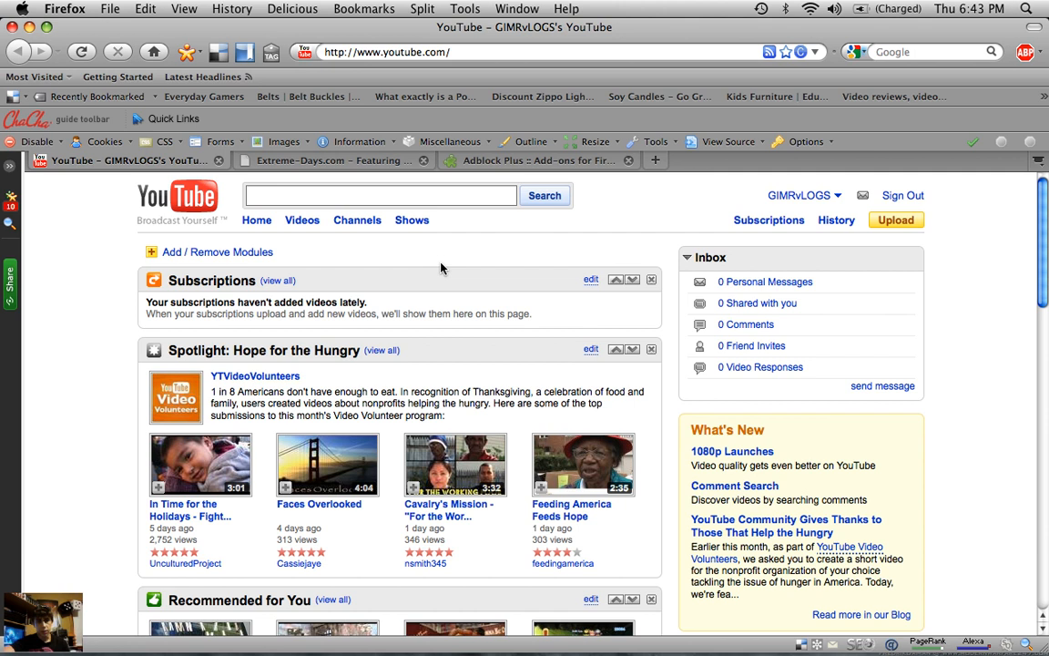
mouse_move(786, 267)
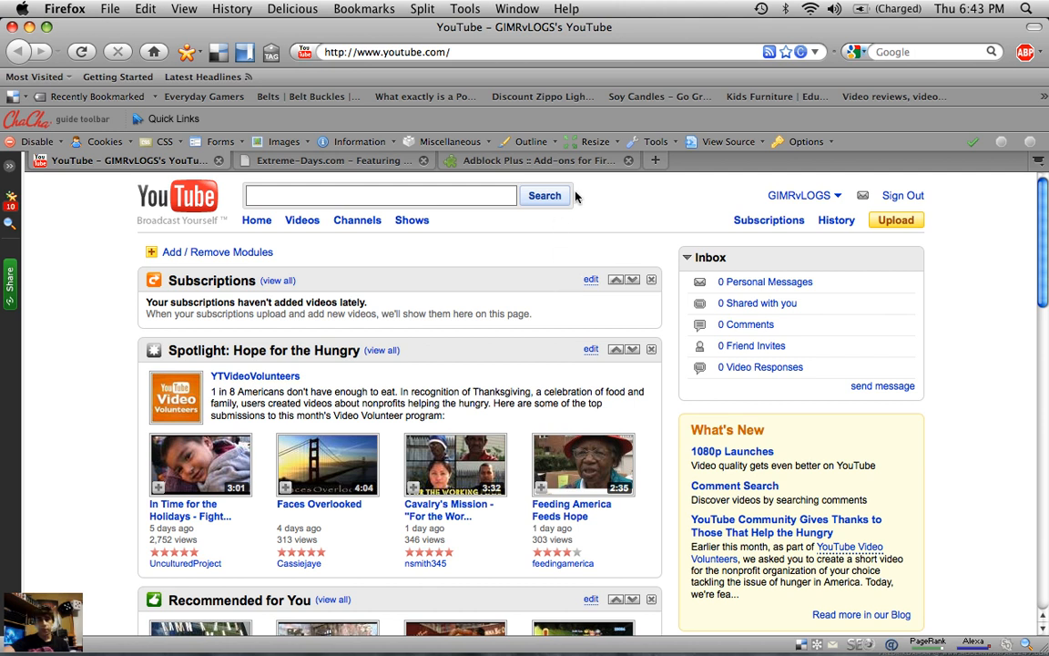
mouse_move(708, 208)
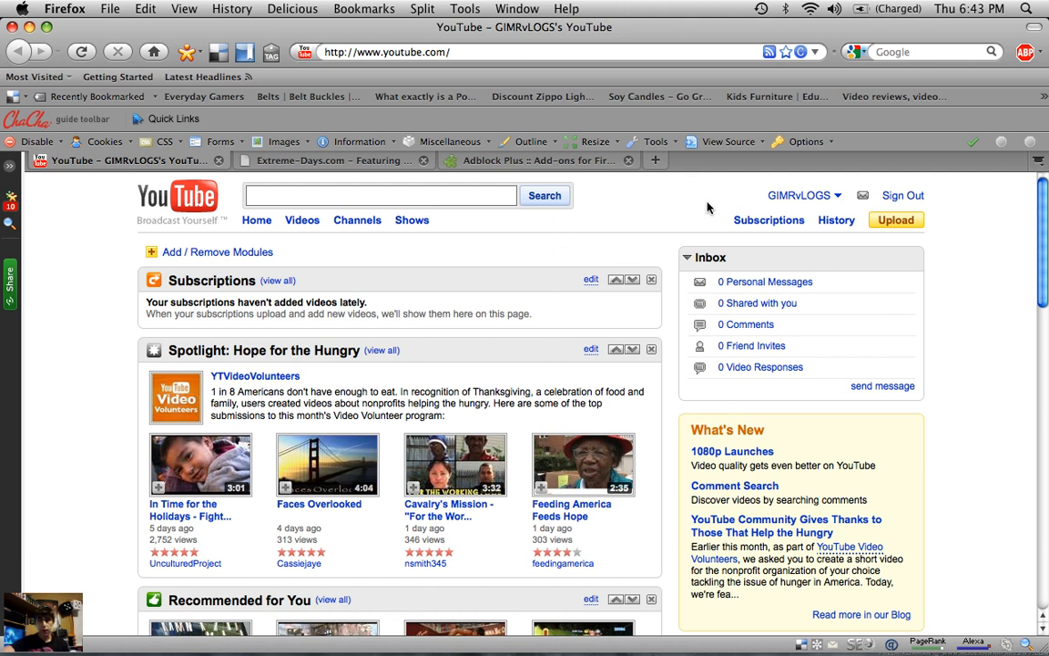
mouse_move(998, 140)
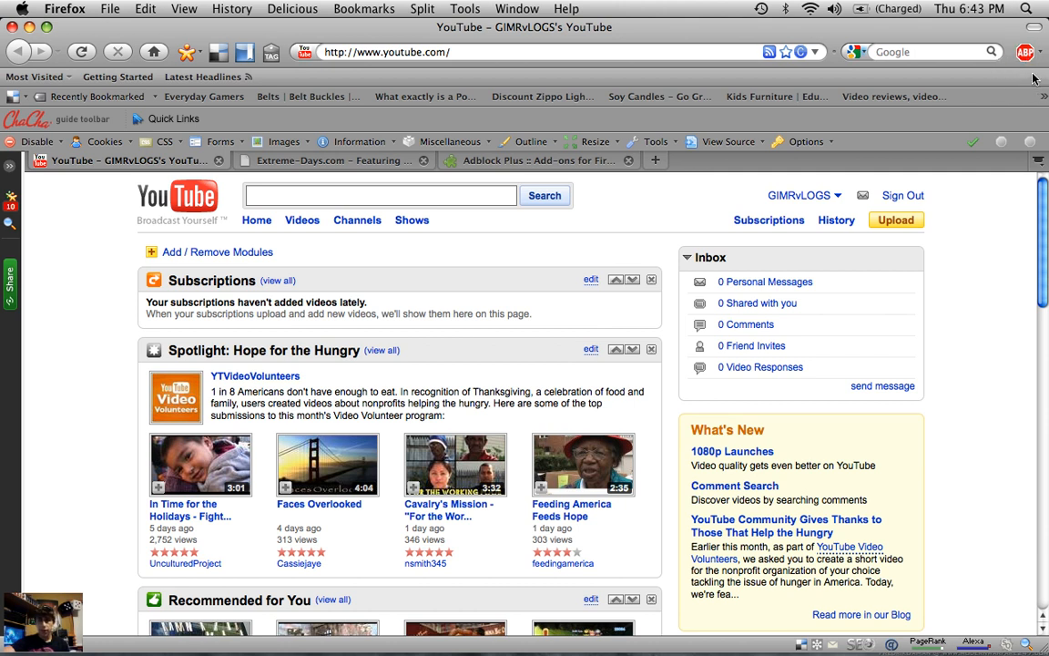
mouse_move(1038, 62)
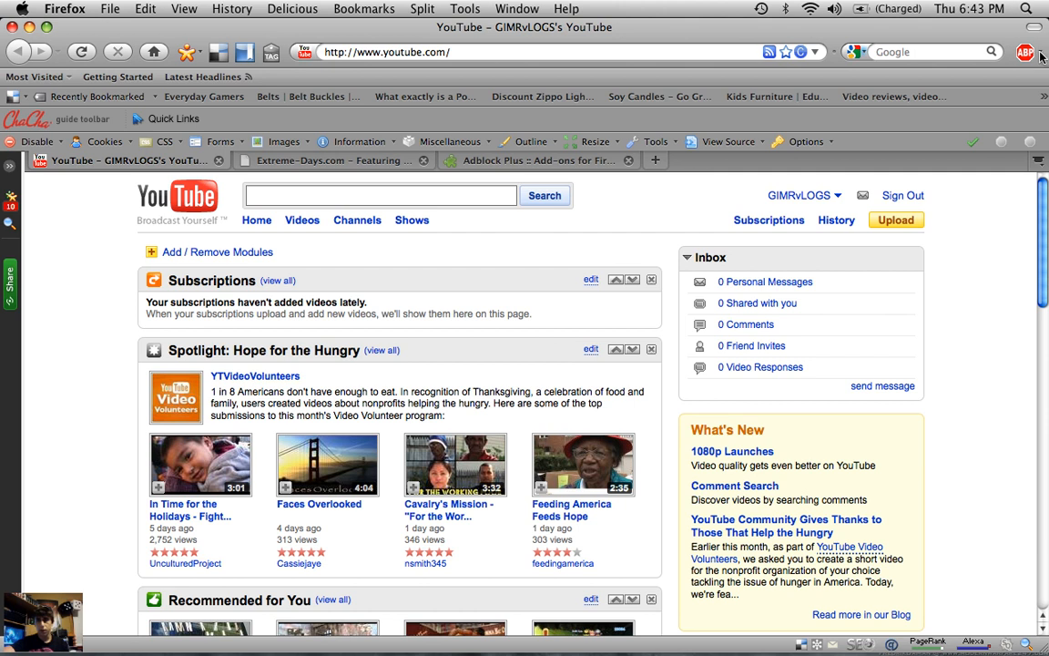
Open the Adblock Plus toolbar menu over the YouTube home page.
left_click(1032, 34)
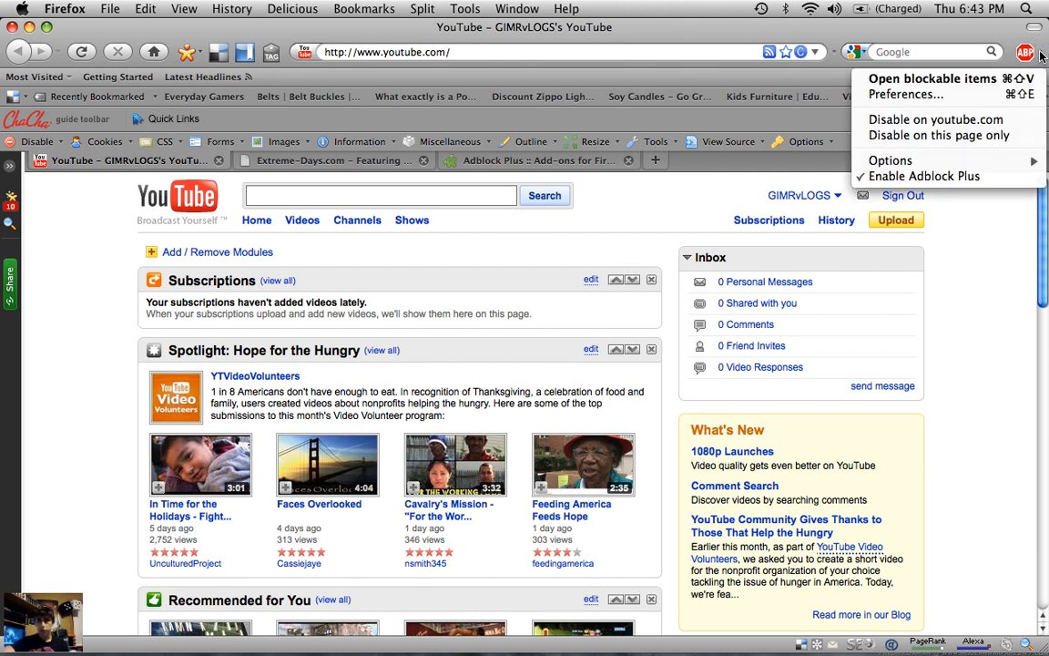
mouse_move(928, 176)
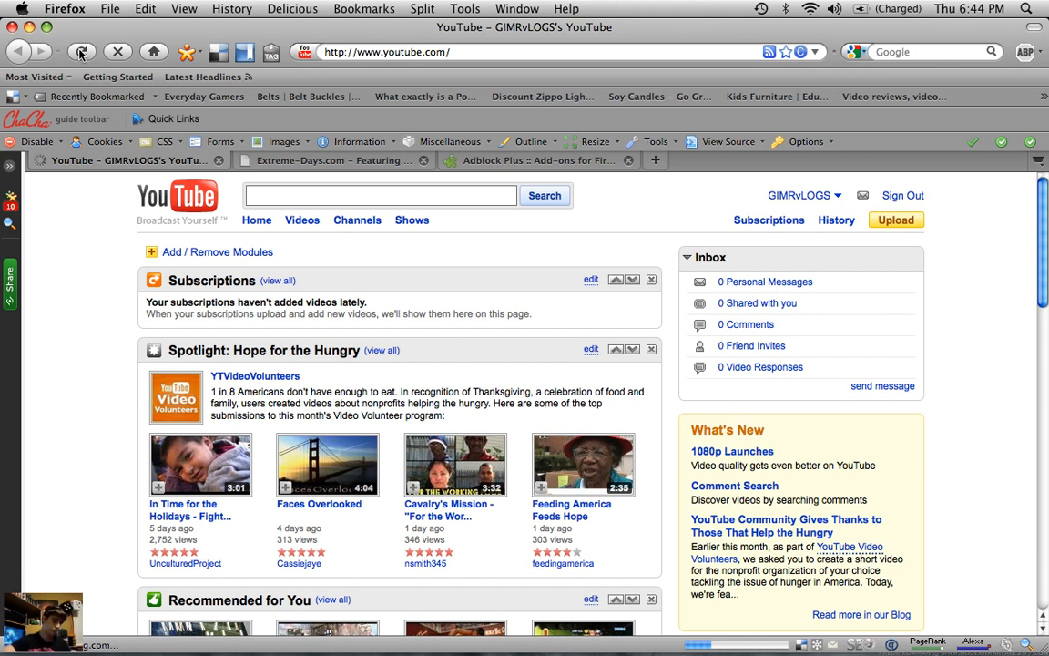
Reload YouTube with blocking off and scroll to reveal the Sears Black Friday banner.
left_click(87, 50)
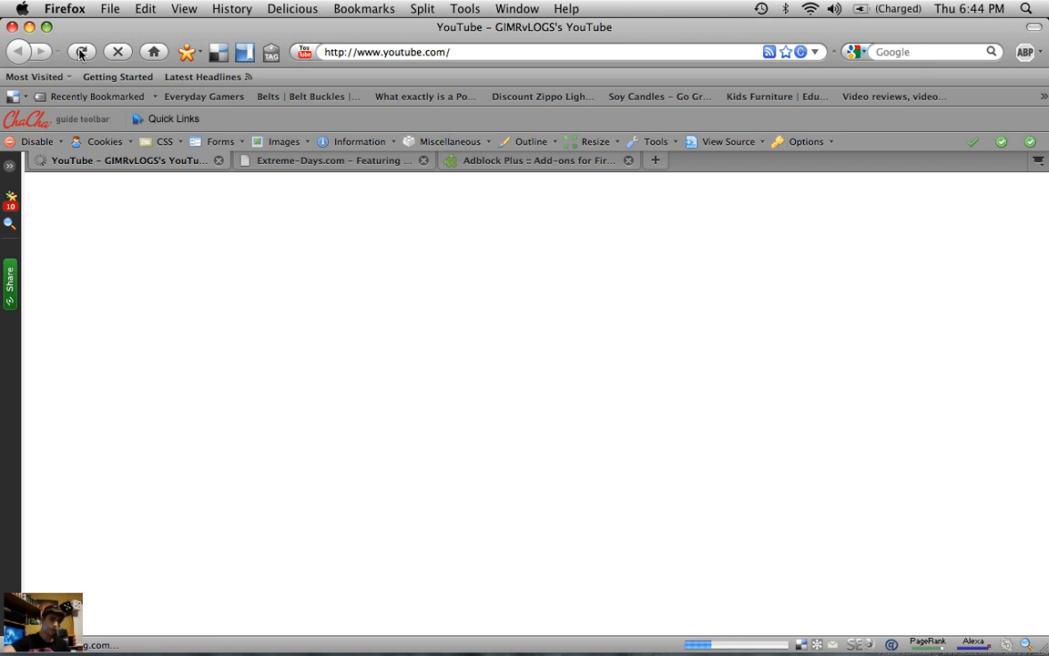
left_click(86, 48)
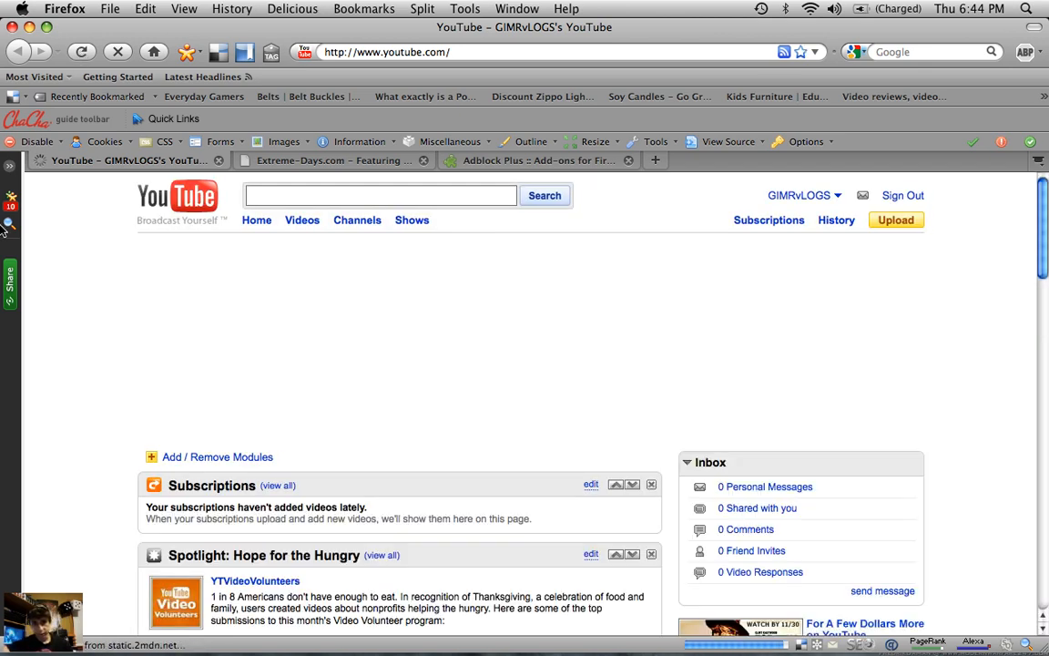
mouse_move(762, 455)
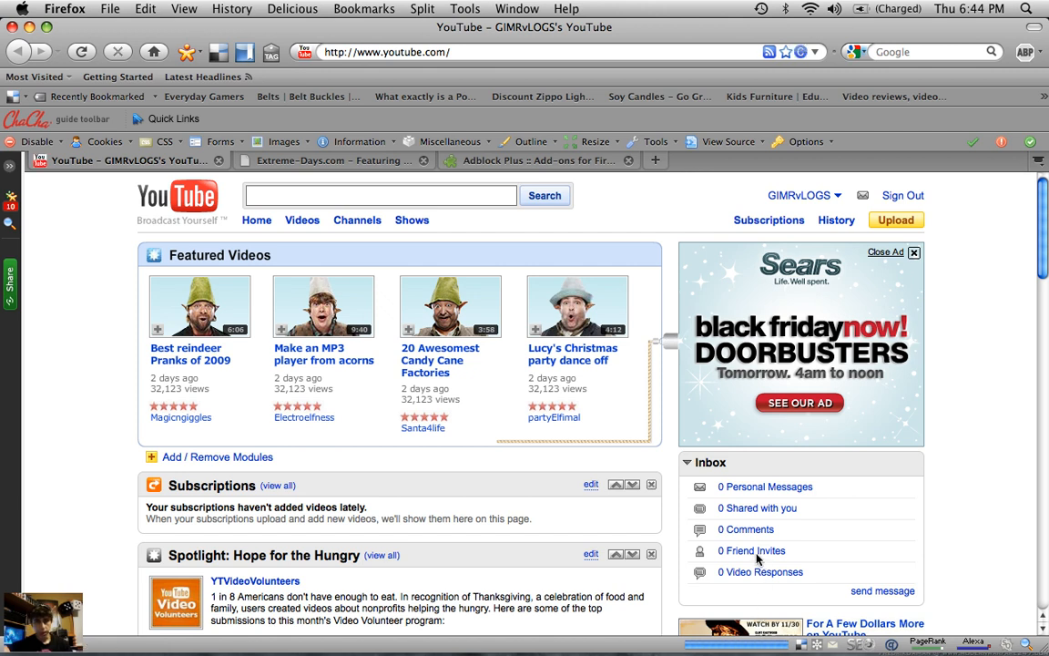
scroll("down", 3)
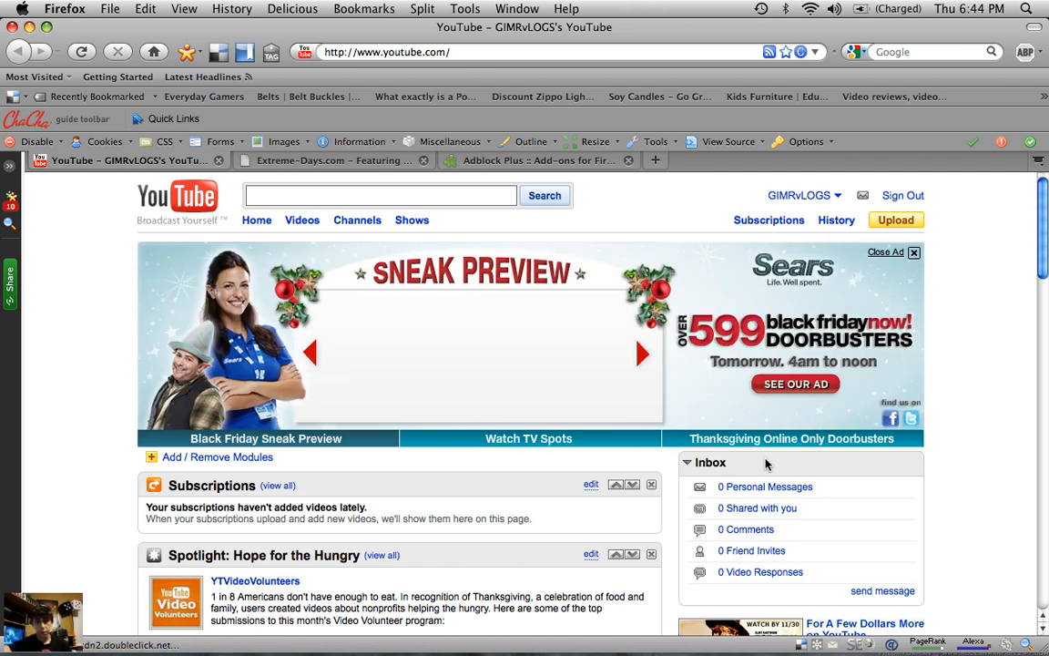
mouse_move(777, 401)
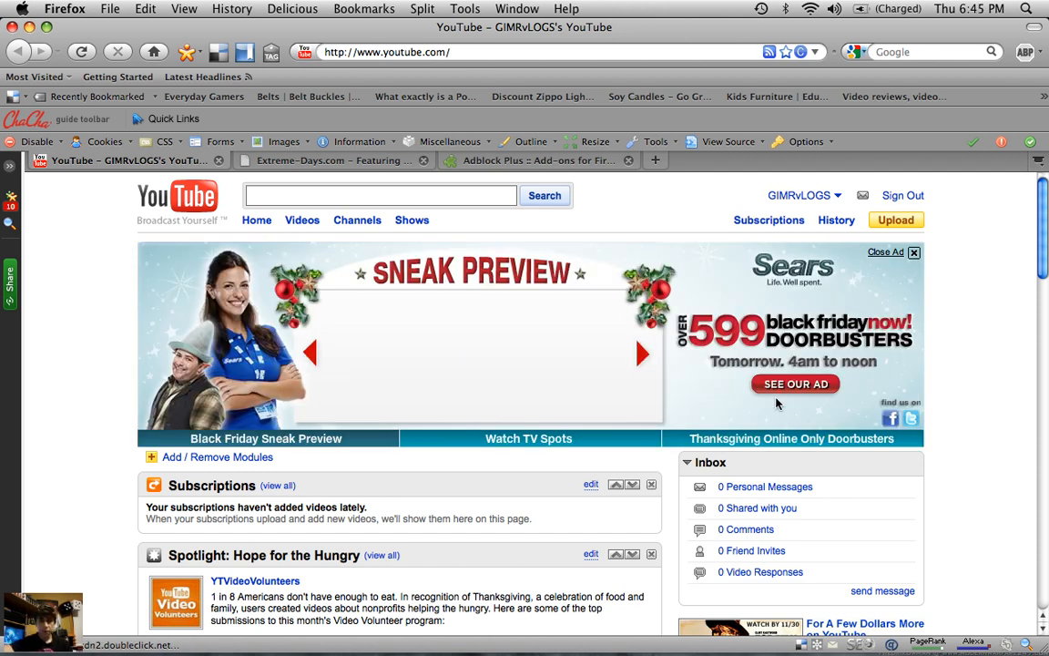
mouse_move(476, 133)
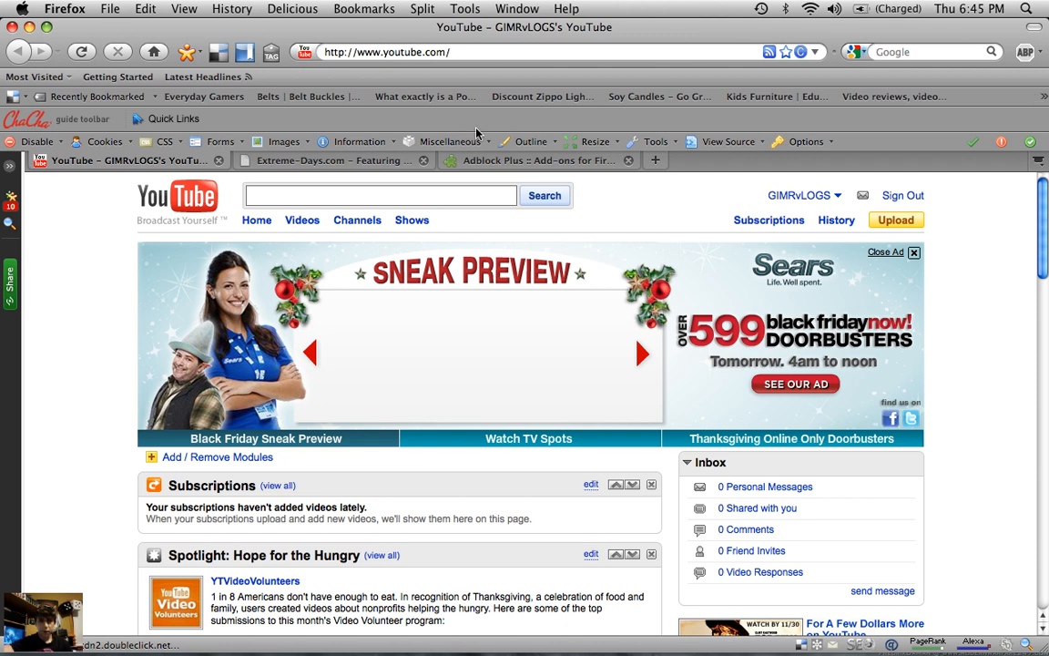
mouse_move(1029, 52)
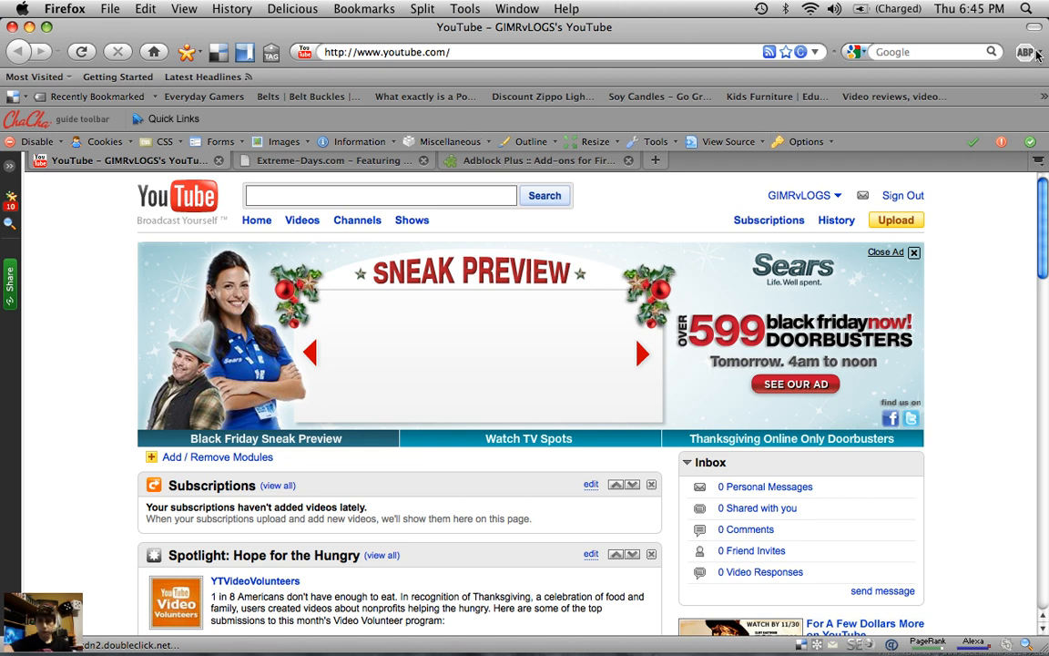
Re-enable Adblock Plus so the Sears banner disappears, then switch to Extreme-Days.com.
left_click(1025, 51)
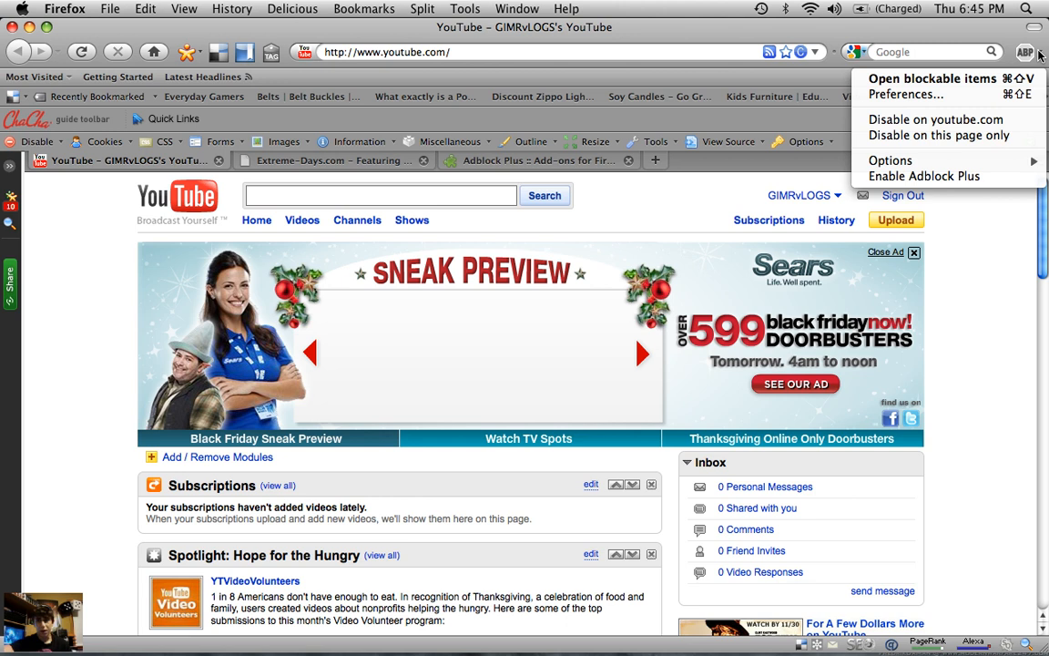
mouse_move(924, 177)
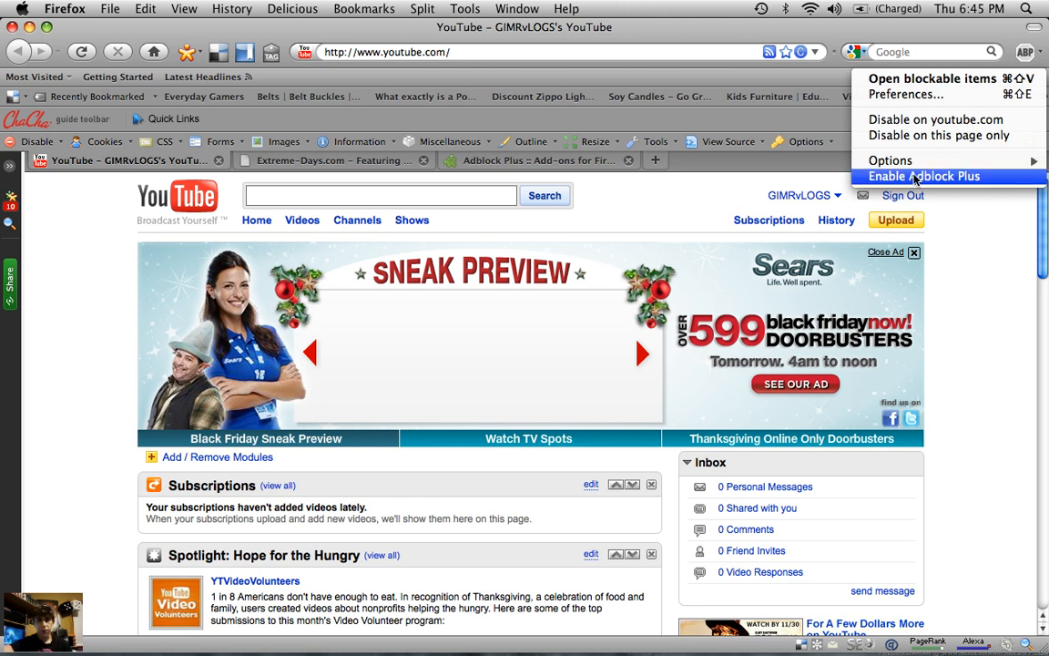
left_click(942, 176)
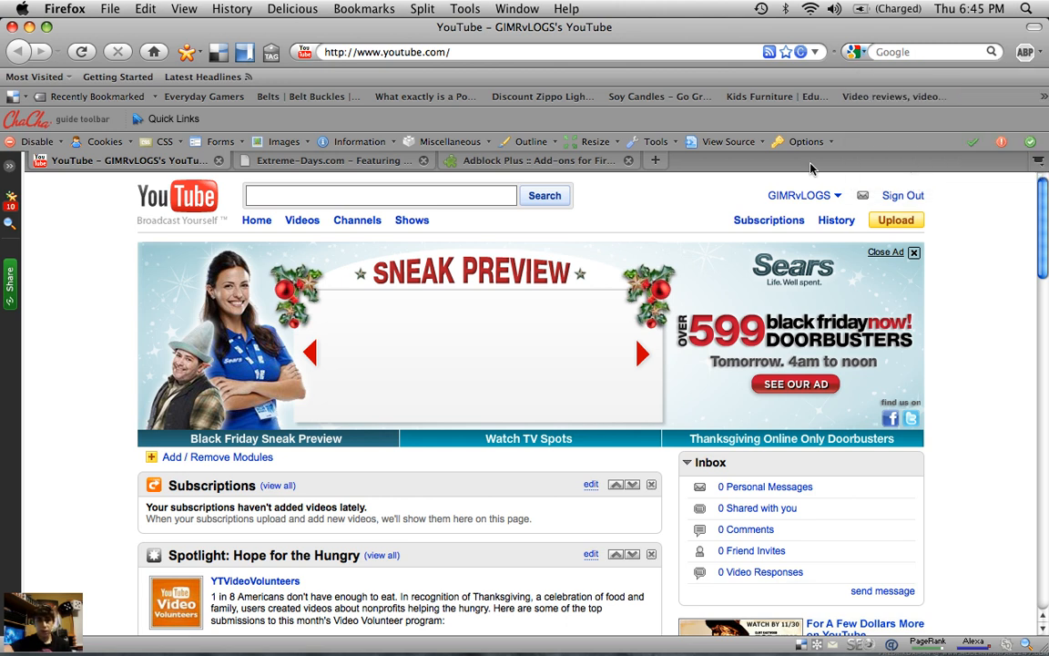
left_click(921, 252)
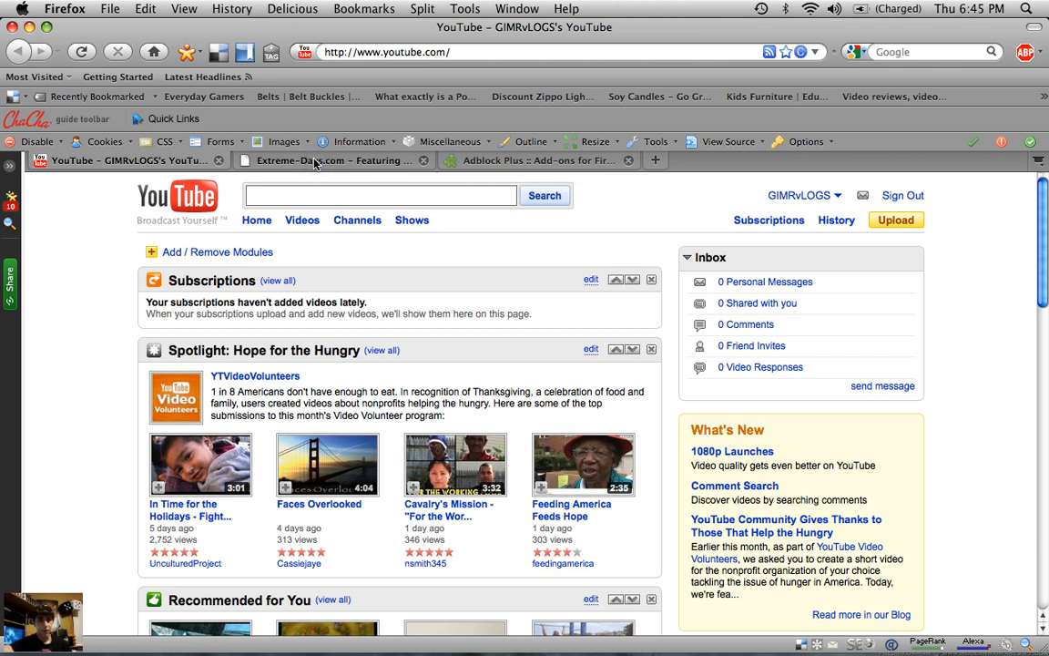
mouse_move(441, 161)
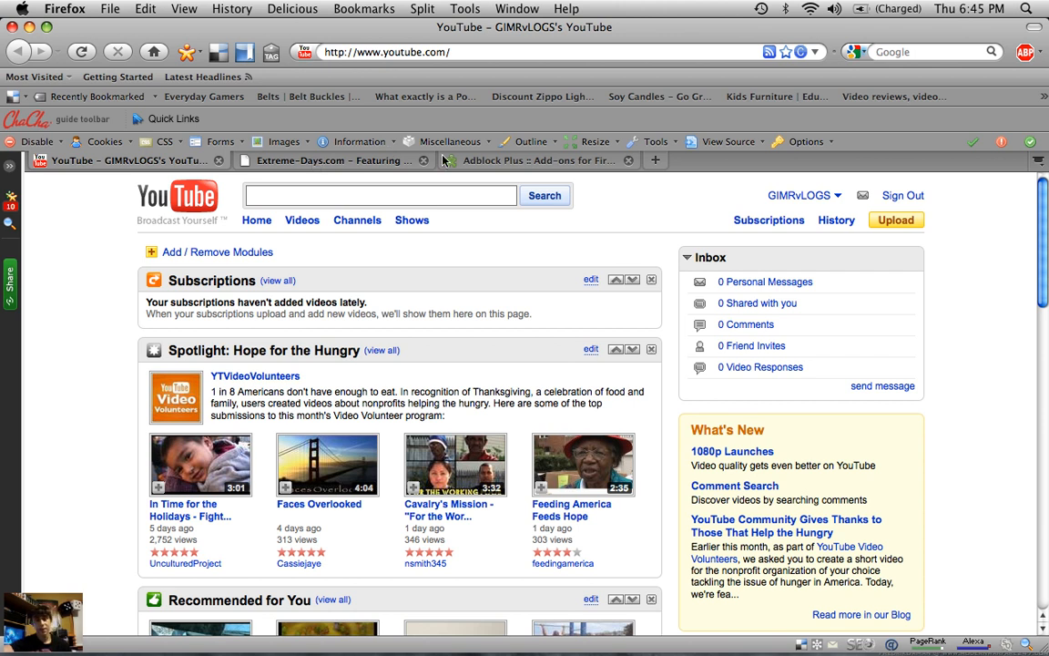
left_click(332, 161)
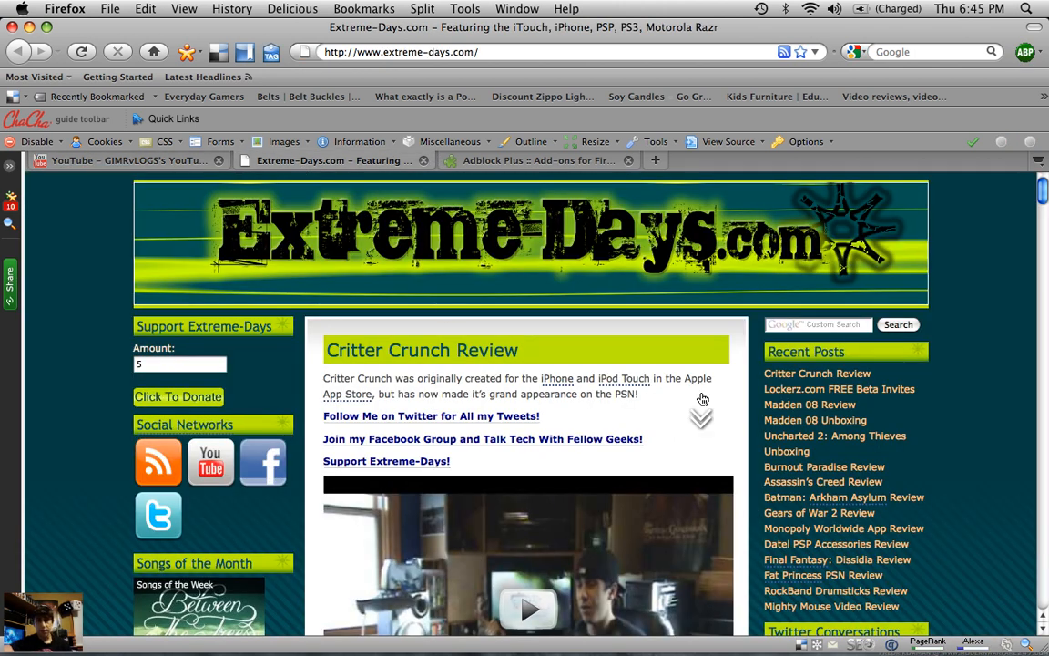
Scroll through the Critter Crunch Review article to the reply form, then back up.
scroll("down", 3)
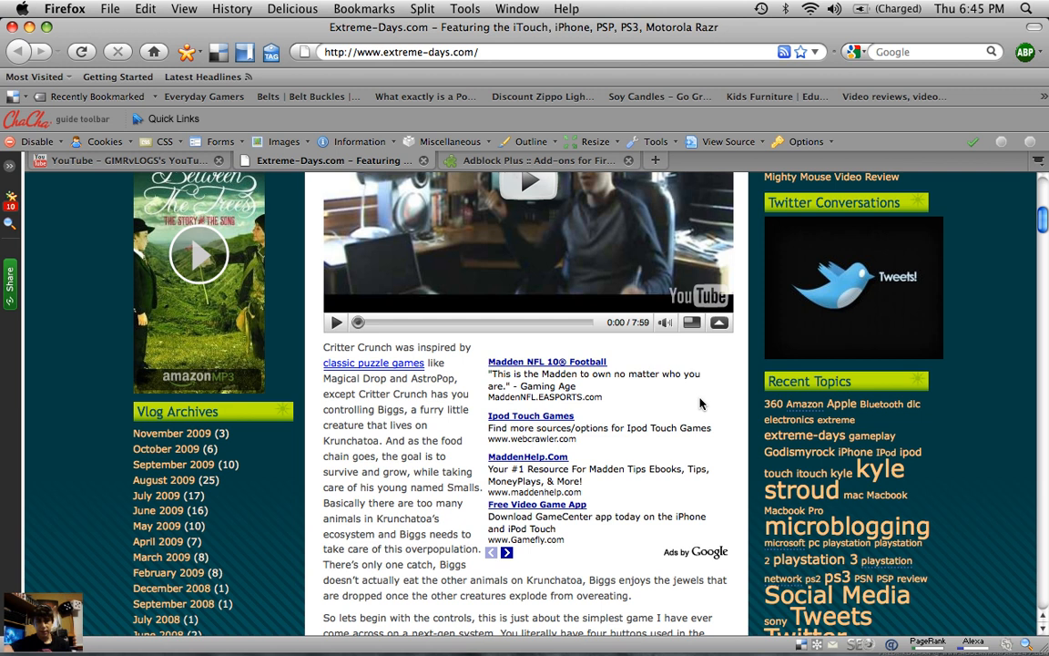
mouse_move(585, 450)
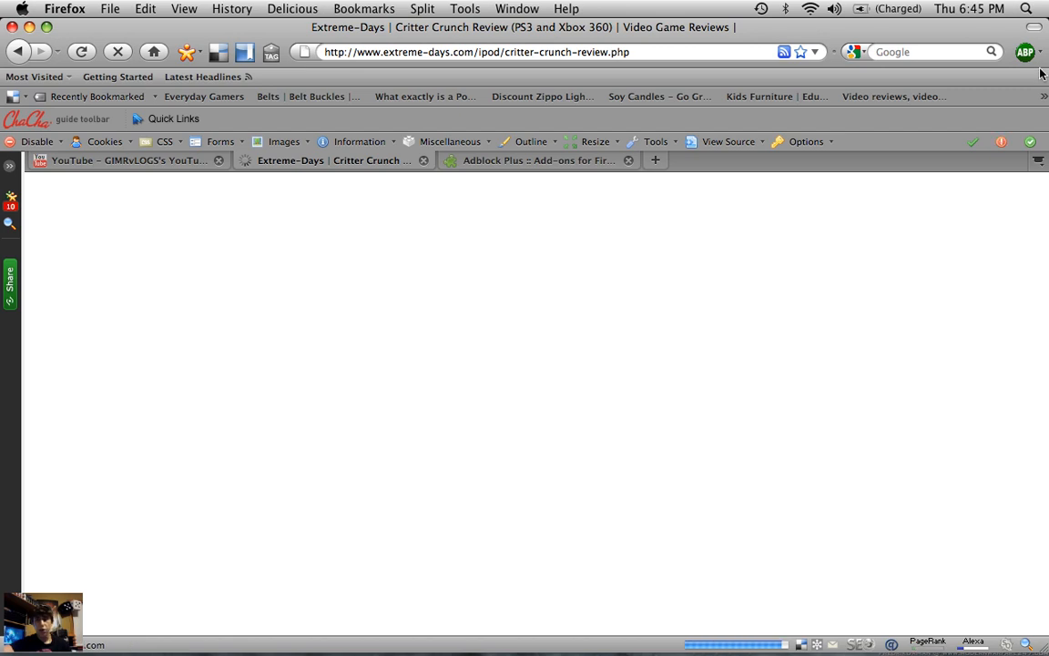
mouse_move(580, 219)
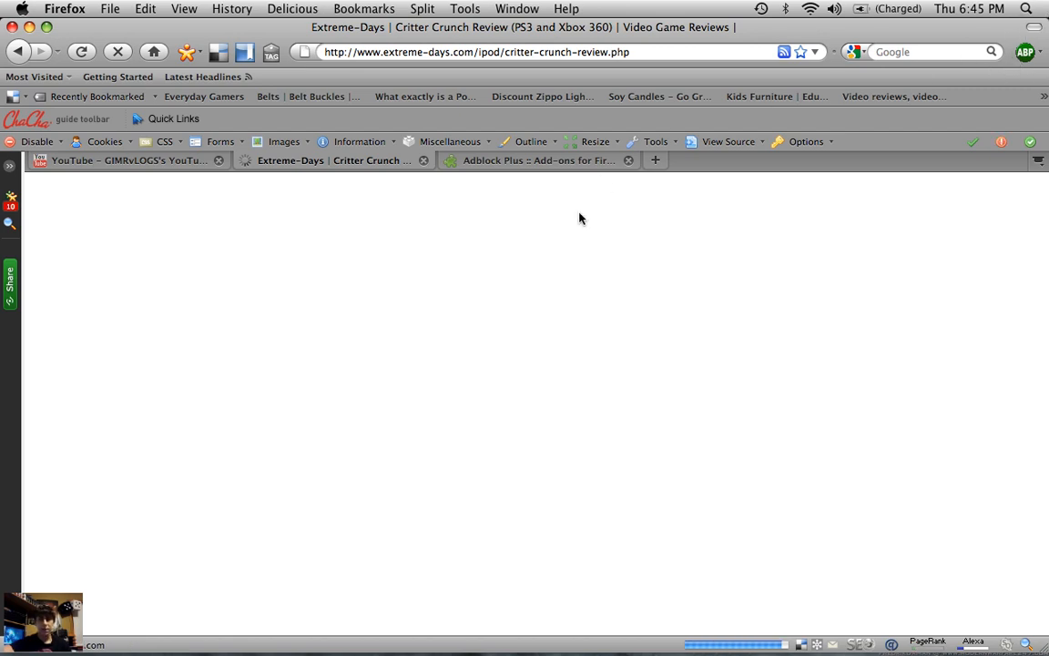
mouse_move(580, 223)
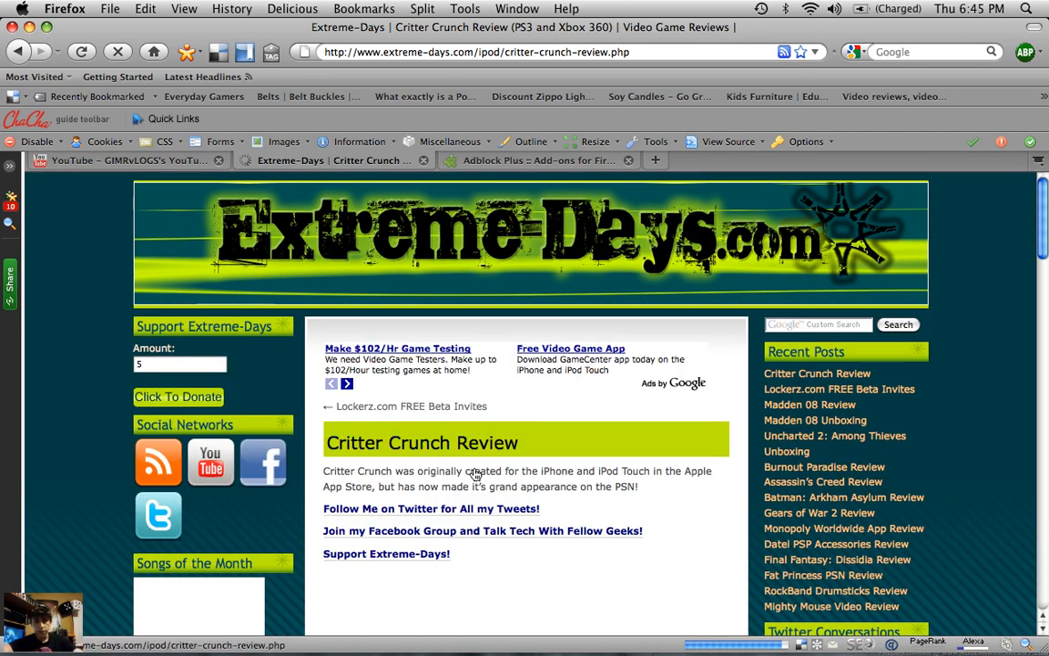
scroll("down", 3)
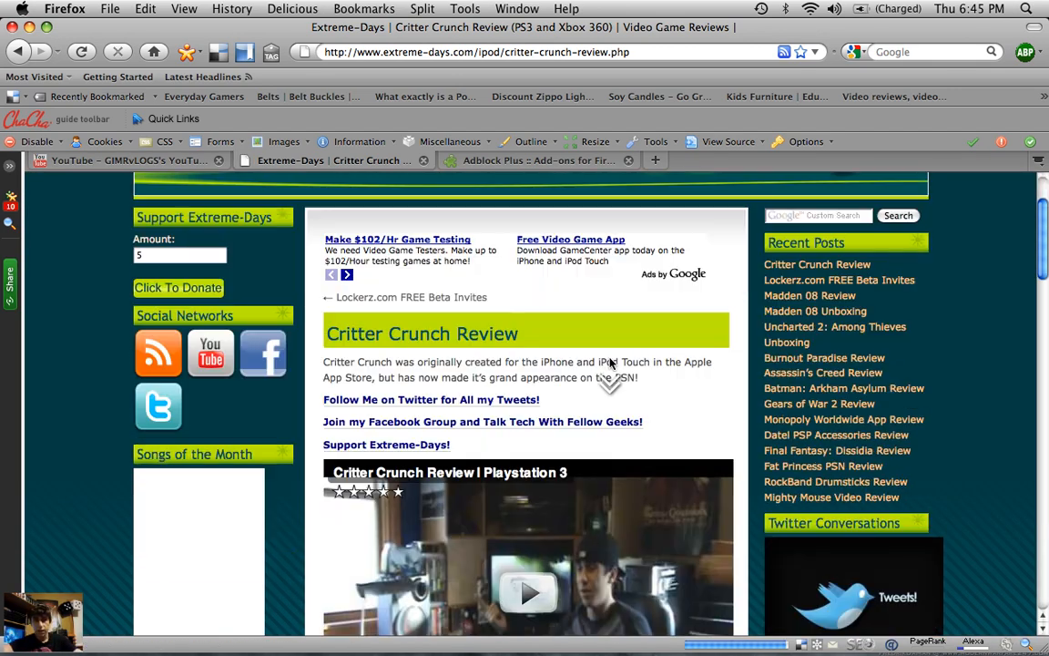
scroll("down", 3)
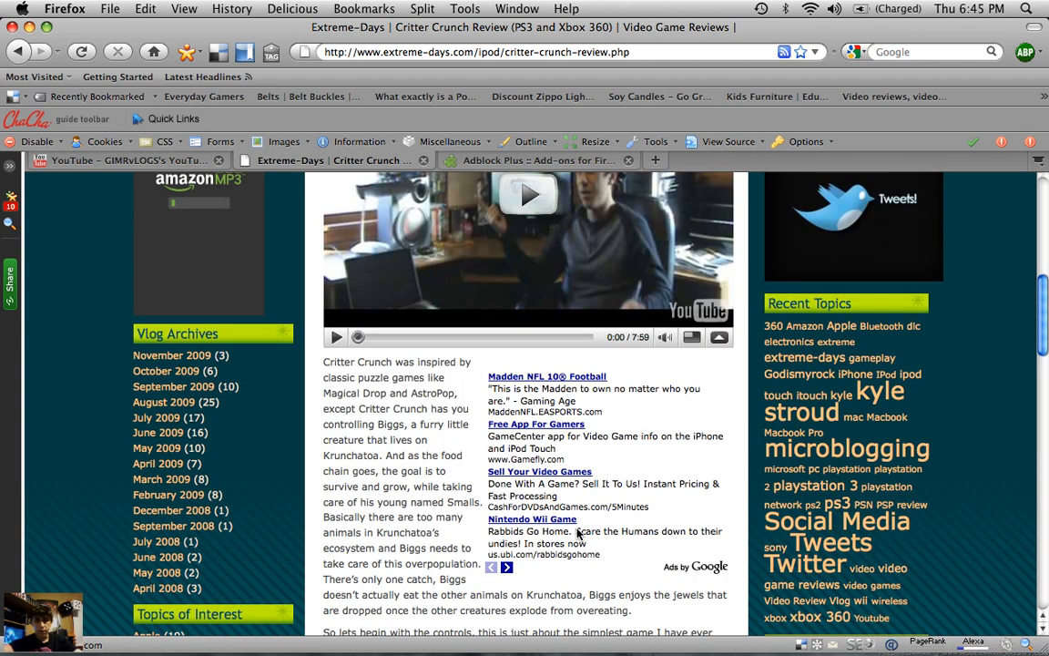
scroll("down", 3)
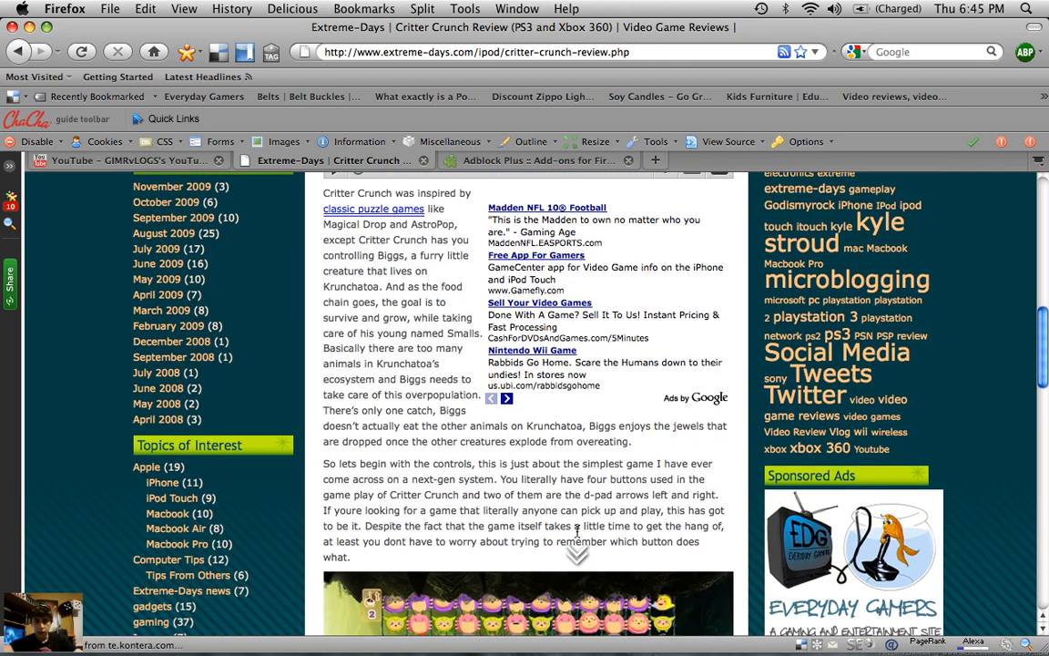
scroll("down", 3)
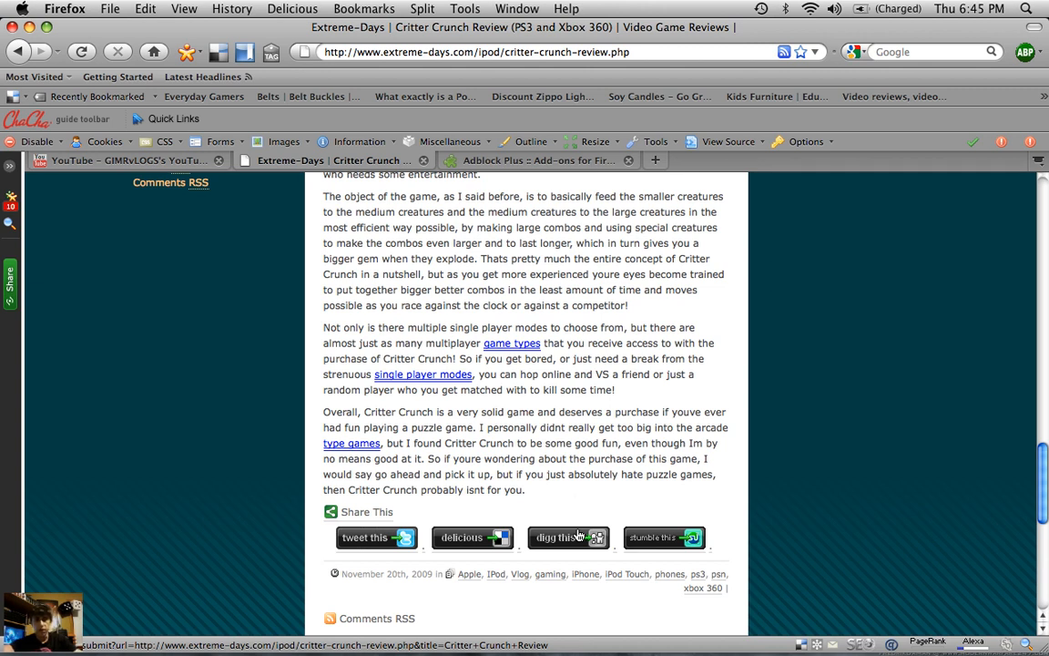
scroll("down", 3)
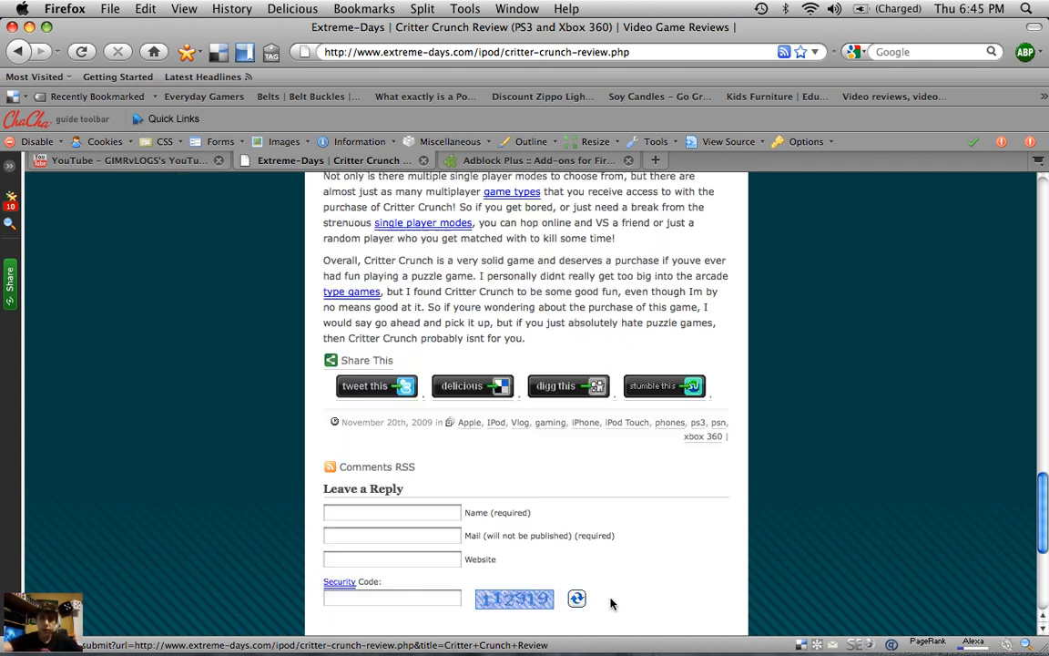
scroll("up", 3)
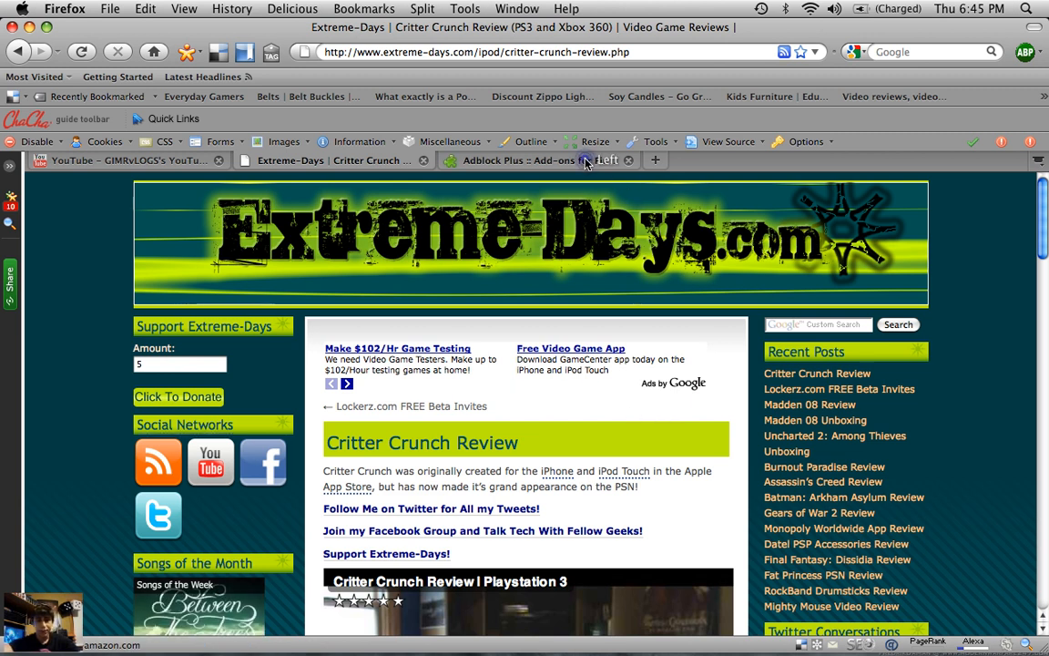
On the Adblock Plus 1.1.1 add-on page, start the Add to Firefox install.
left_click(534, 160)
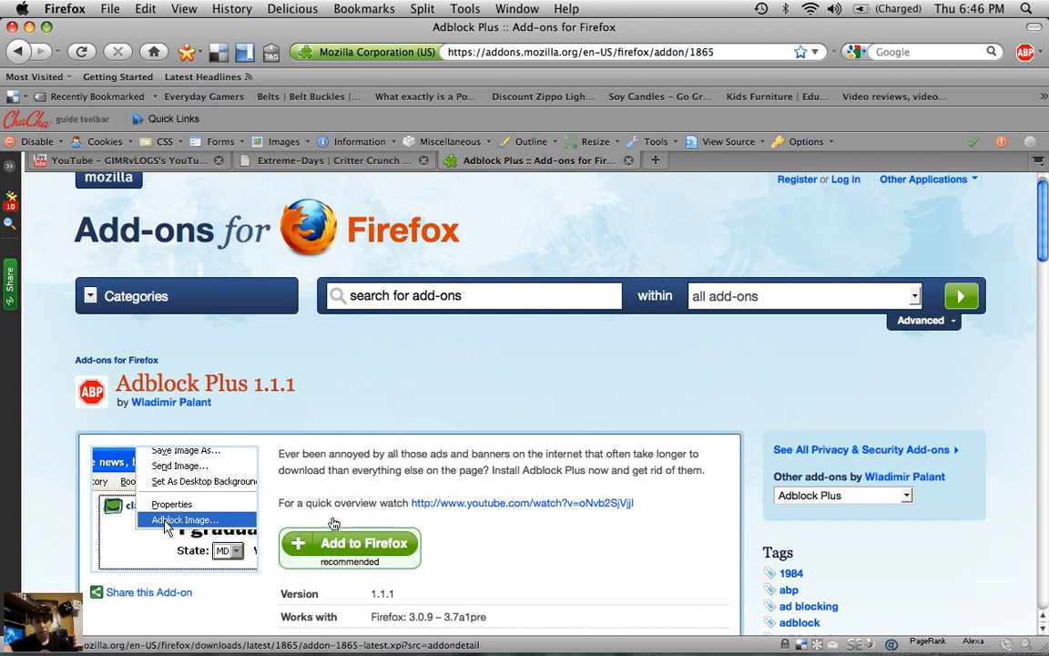
mouse_move(276, 511)
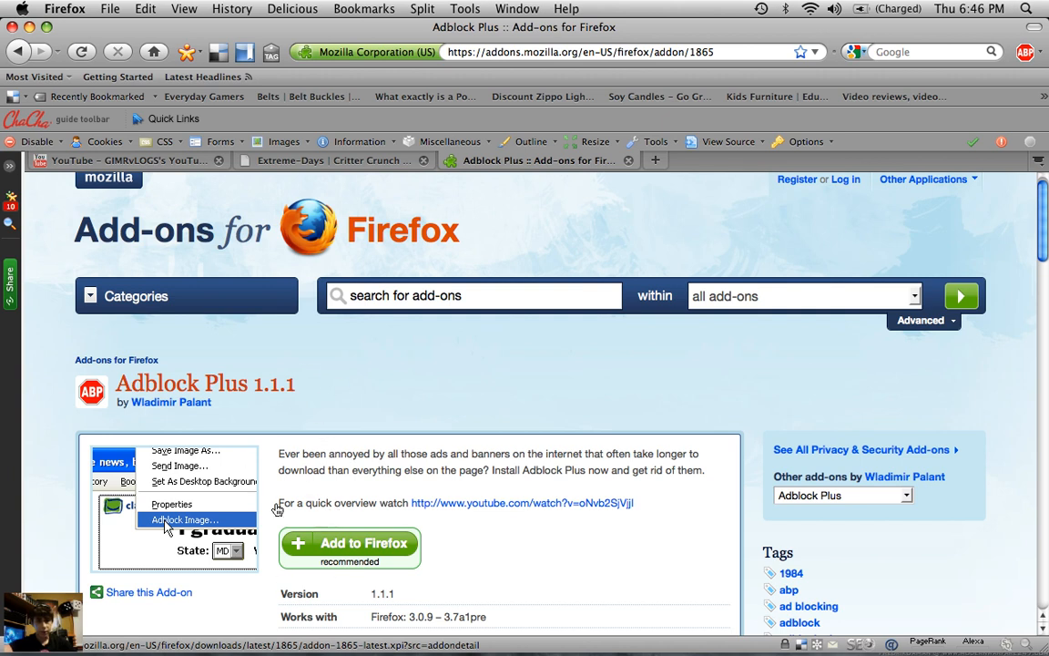
scroll("down", 3)
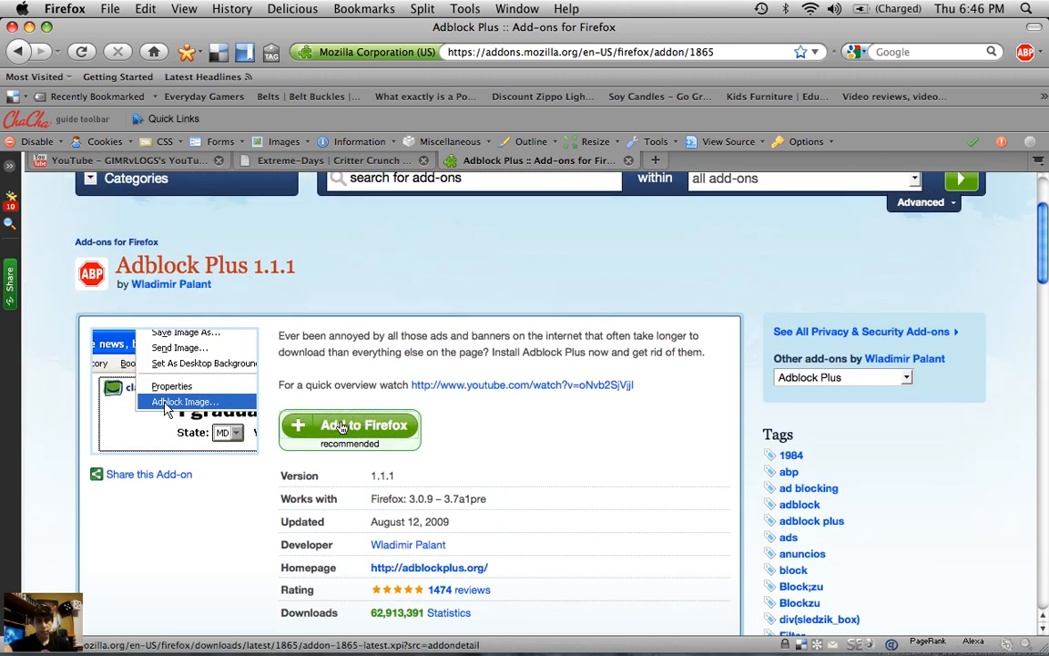
left_click(349, 426)
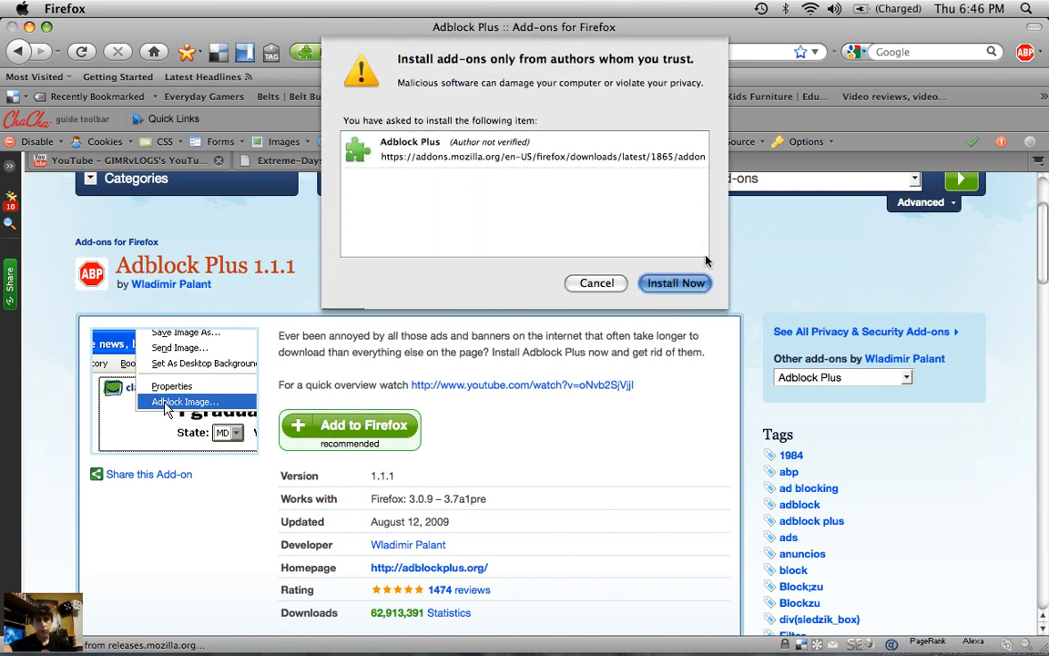
mouse_move(593, 283)
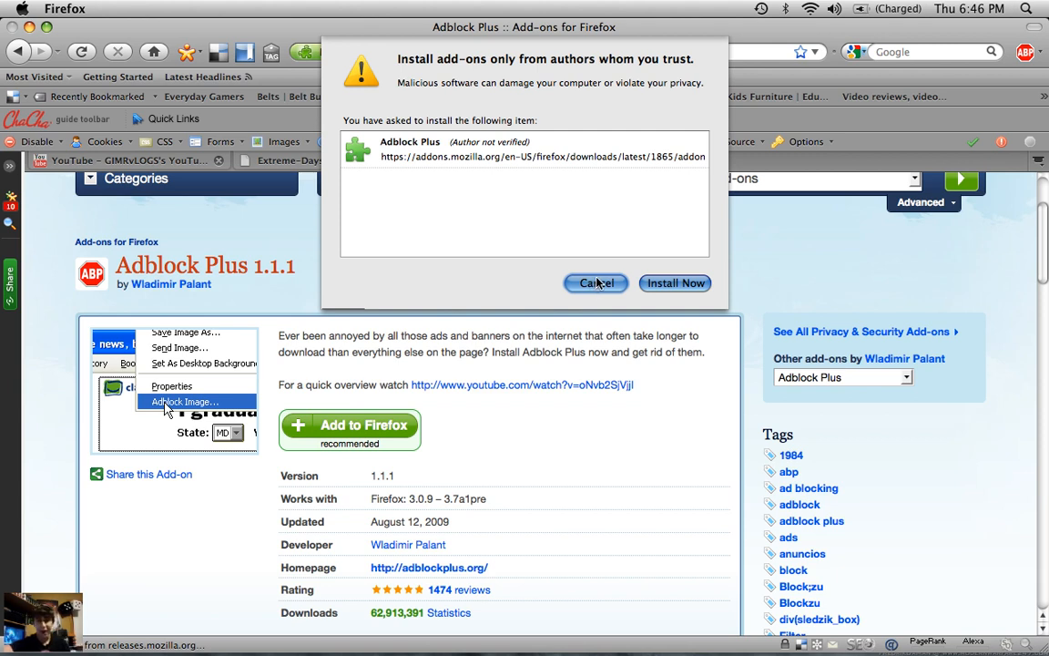
Cancel the untrusted-author installation warning for Adblock Plus.
left_click(595, 283)
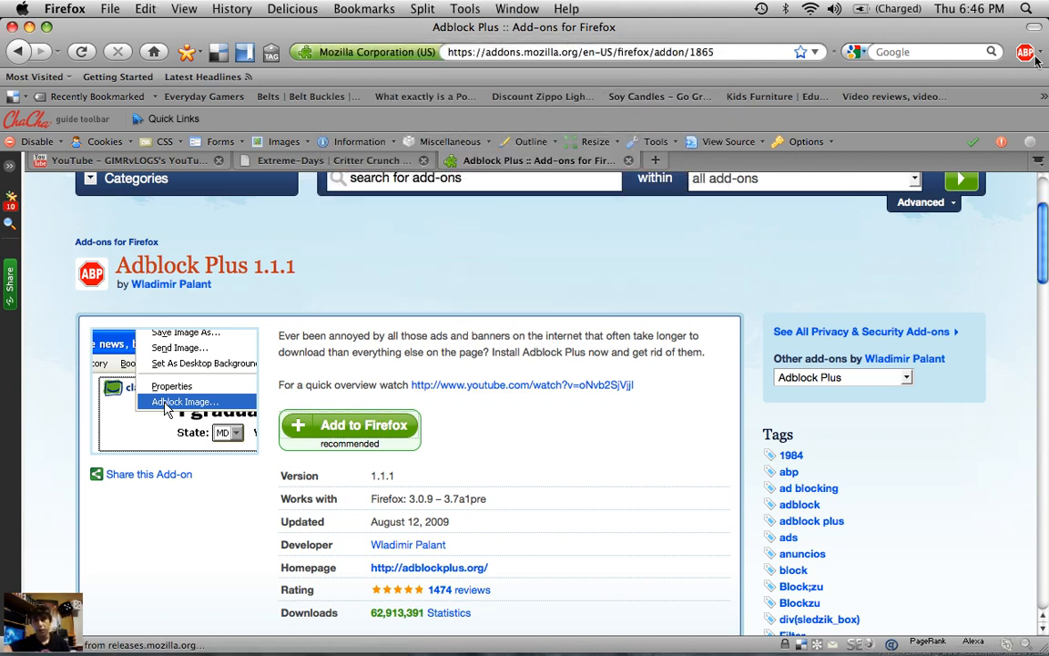
left_click(1029, 58)
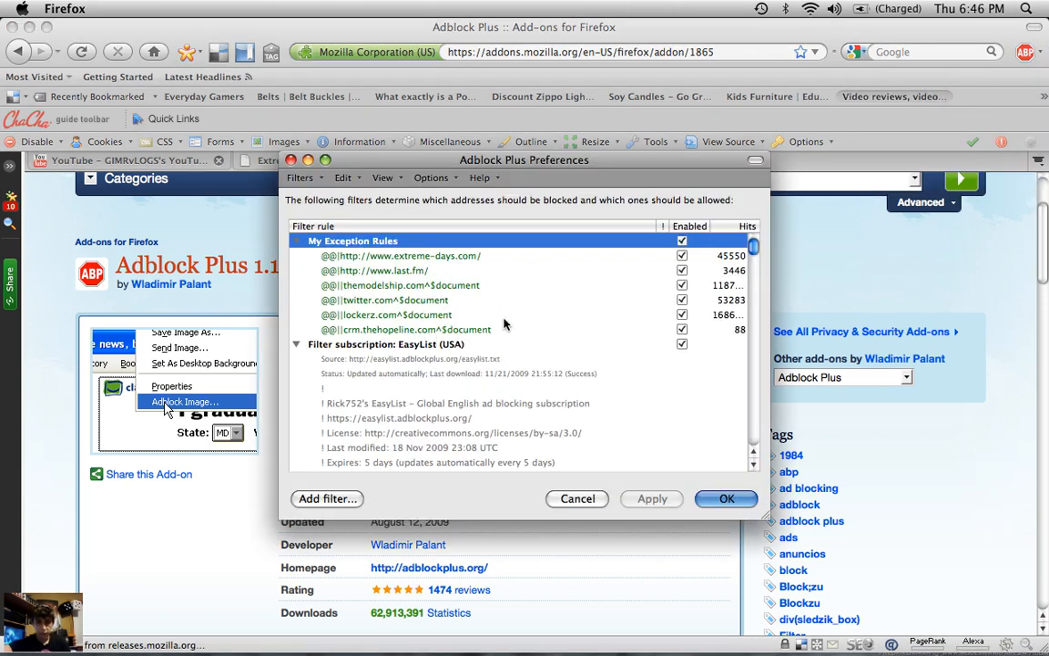
scroll("down", 3)
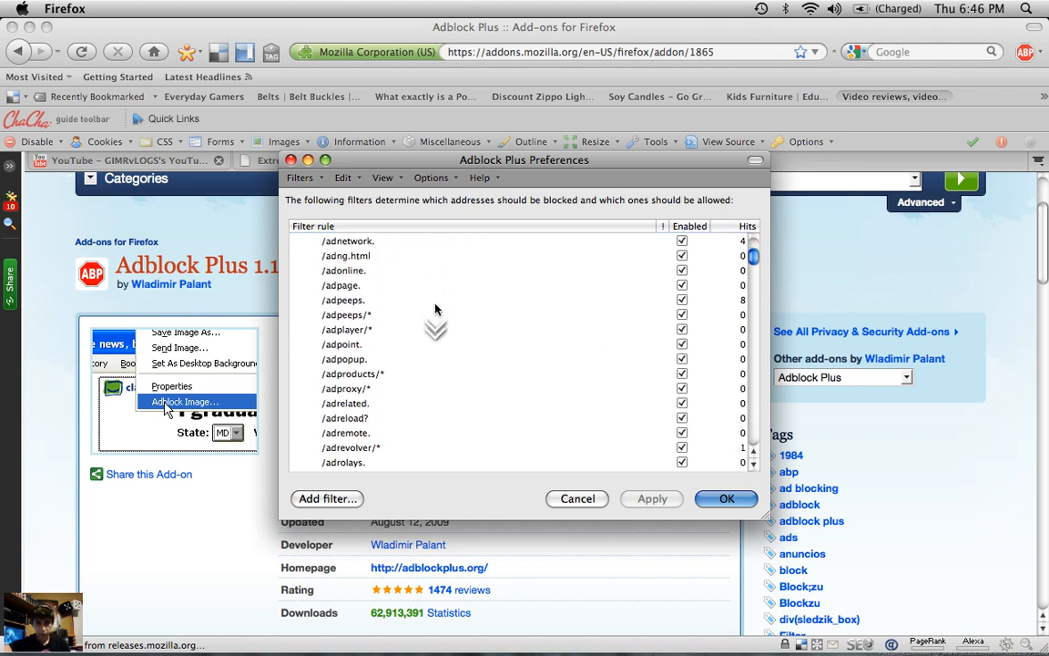
mouse_move(760, 285)
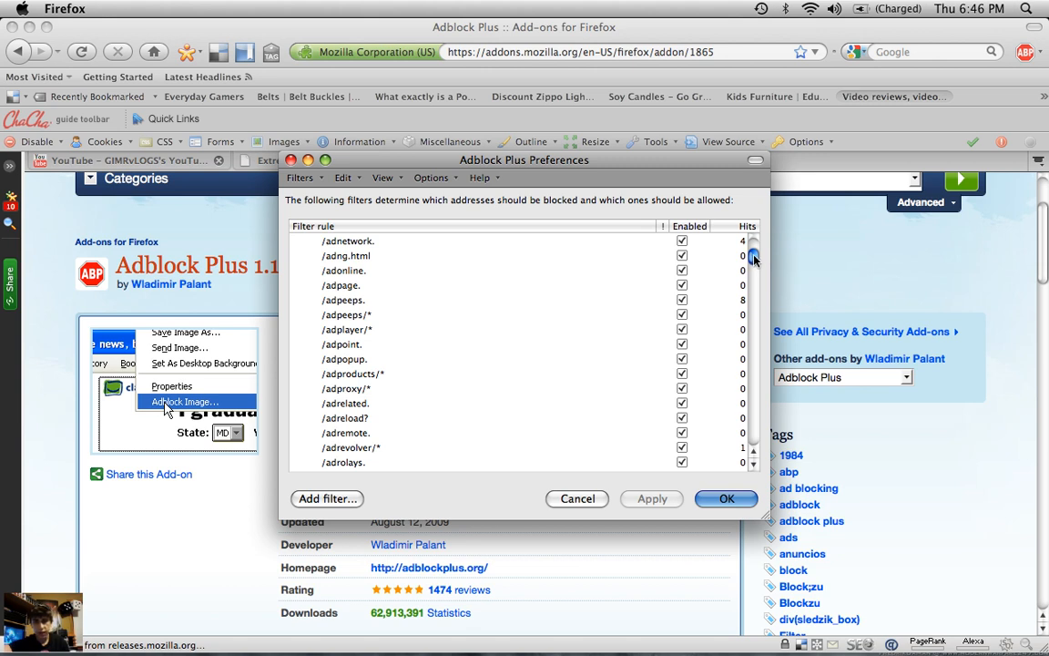
scroll("down", 3)
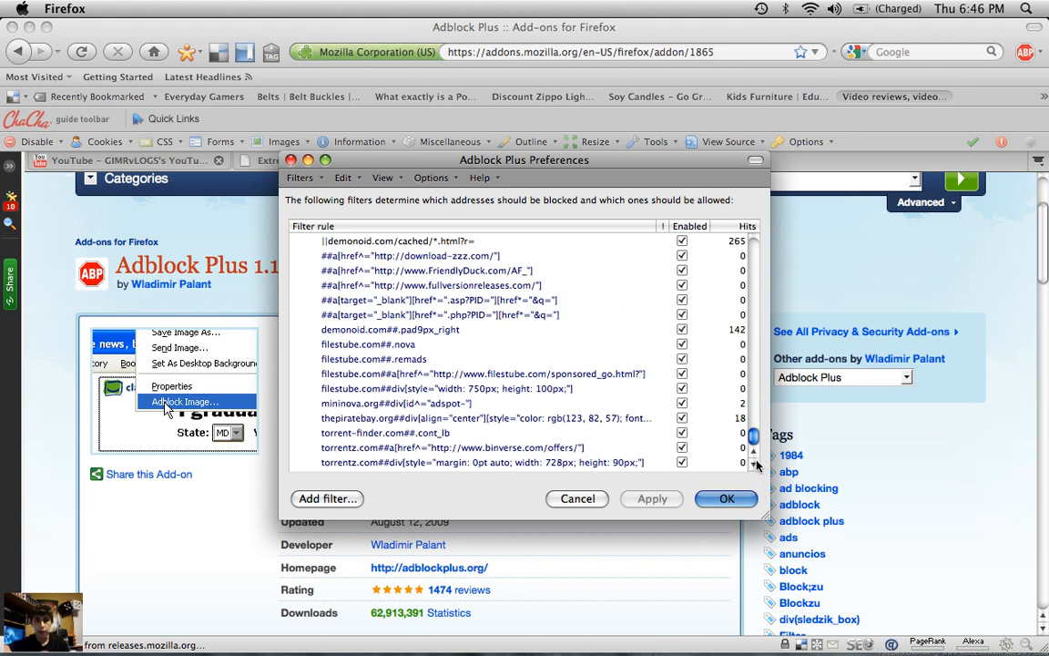
scroll("down", 3)
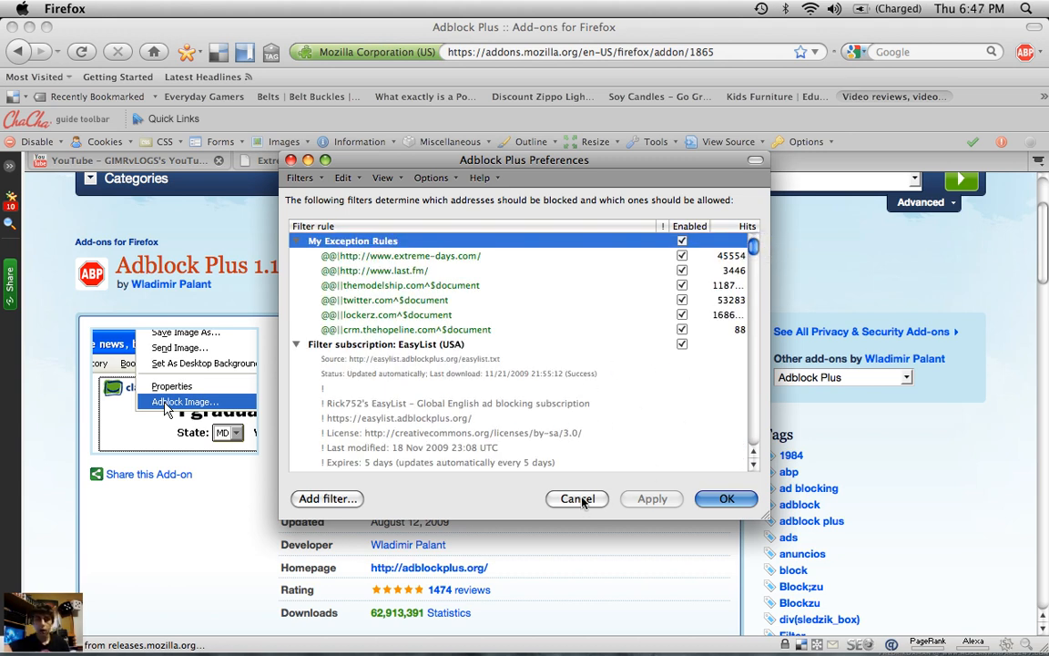
mouse_move(583, 478)
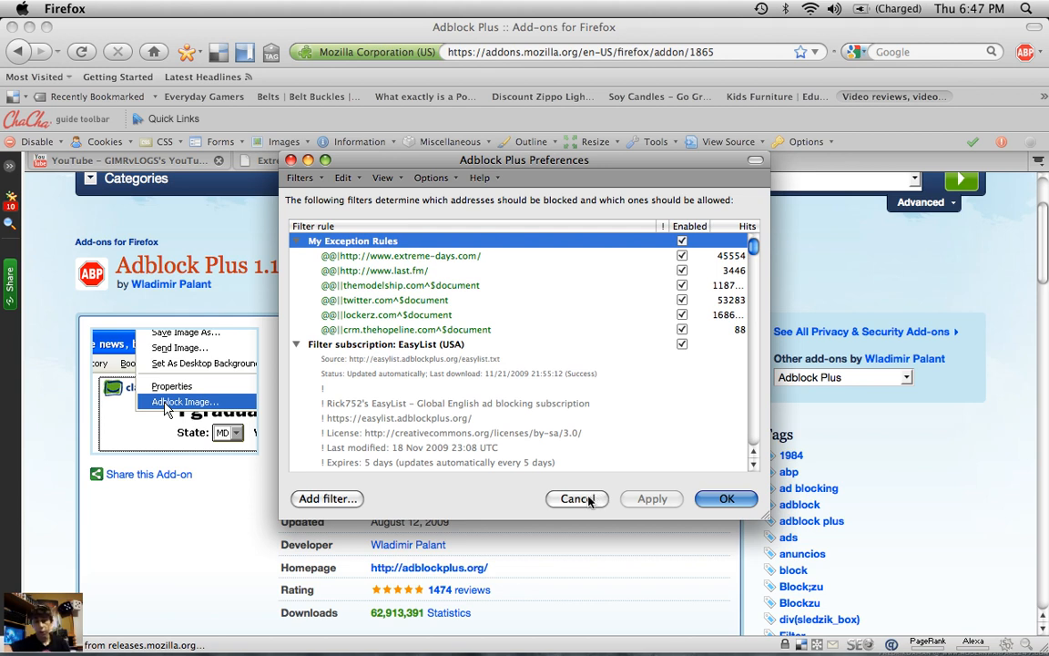
left_click(577, 499)
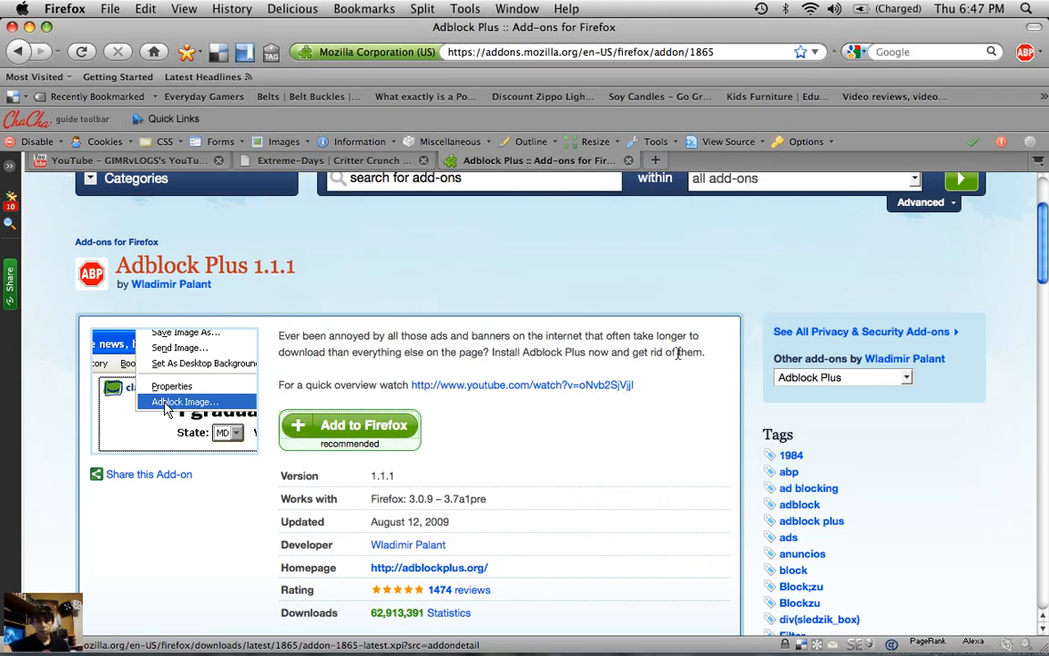
mouse_move(697, 251)
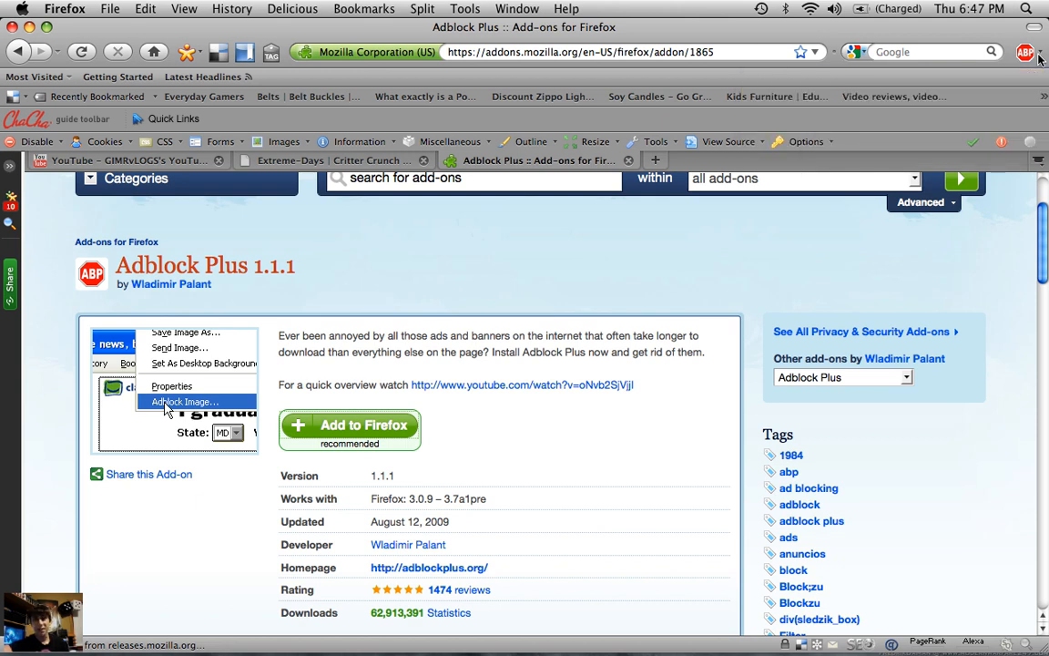
left_click(1030, 55)
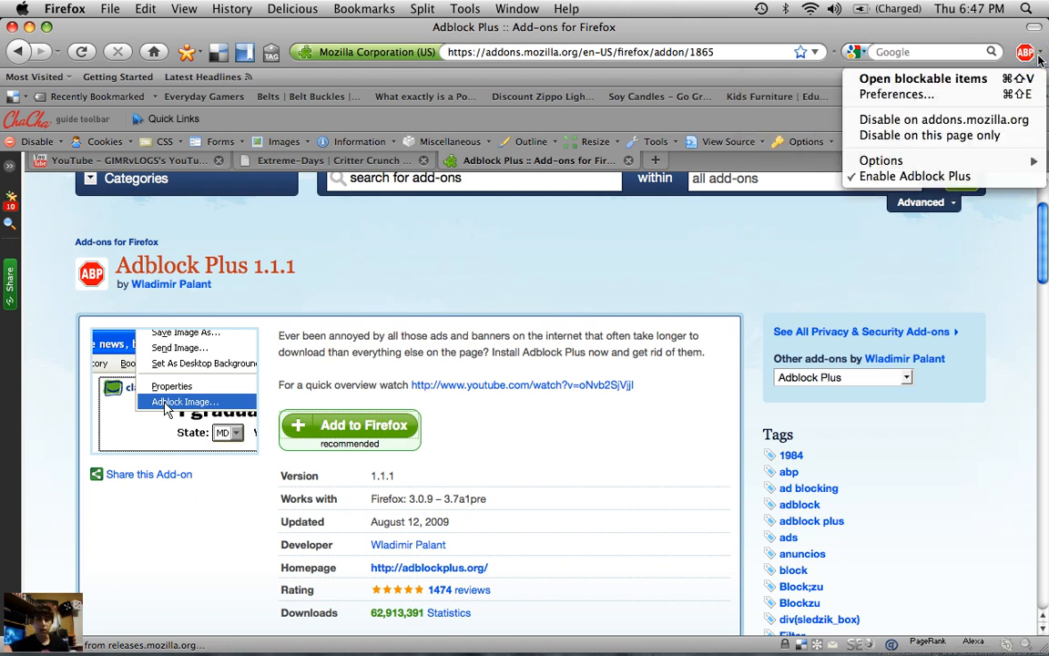
mouse_move(914, 143)
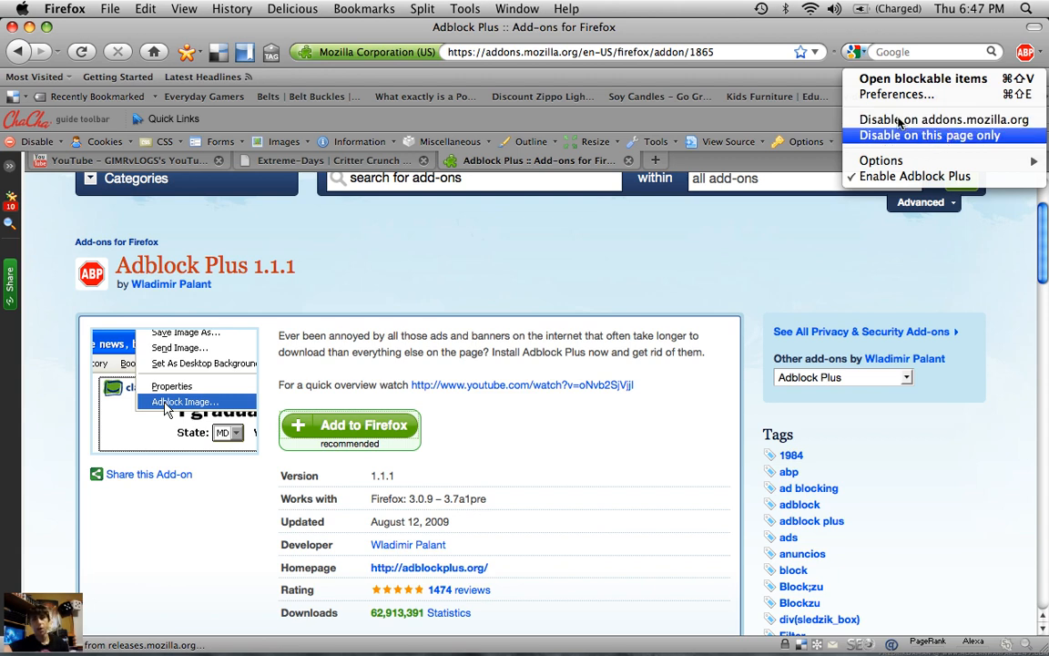
mouse_move(941, 120)
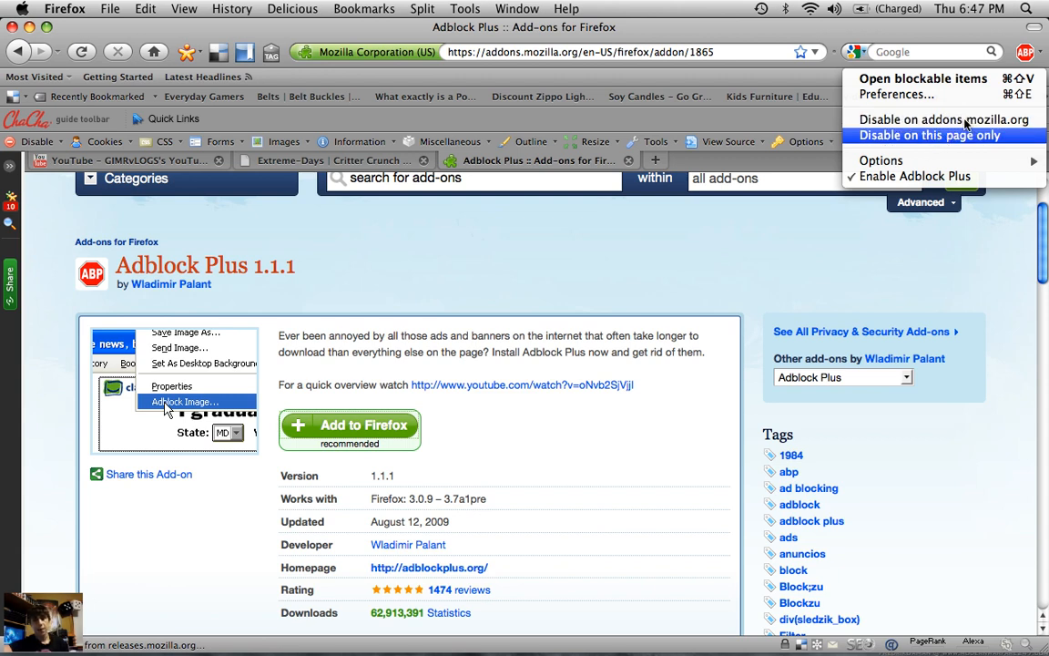
mouse_move(936, 120)
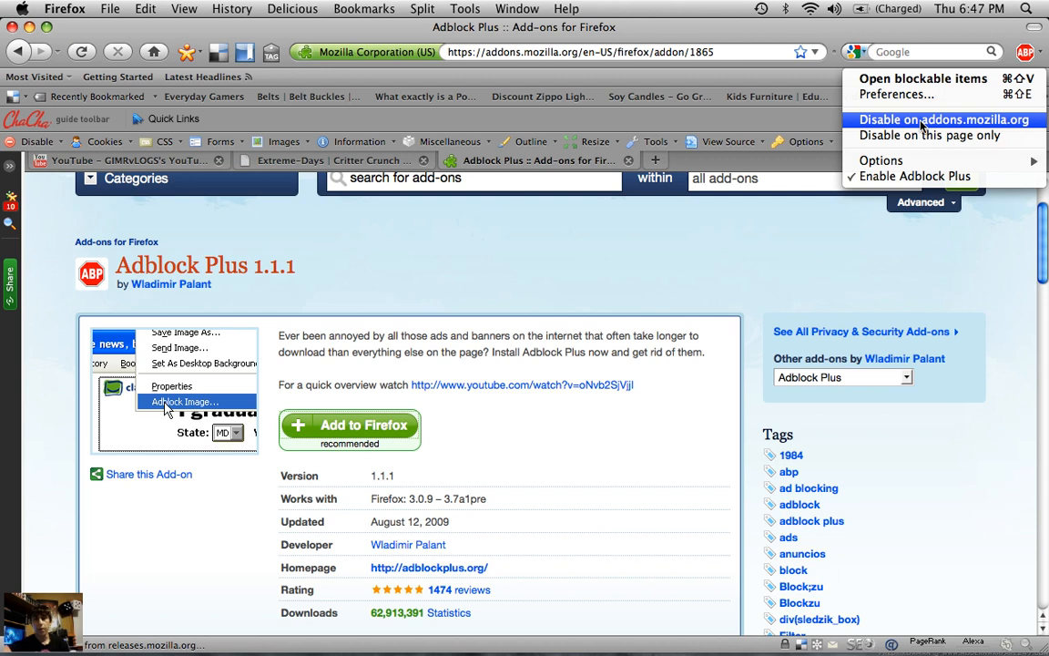
mouse_move(930, 140)
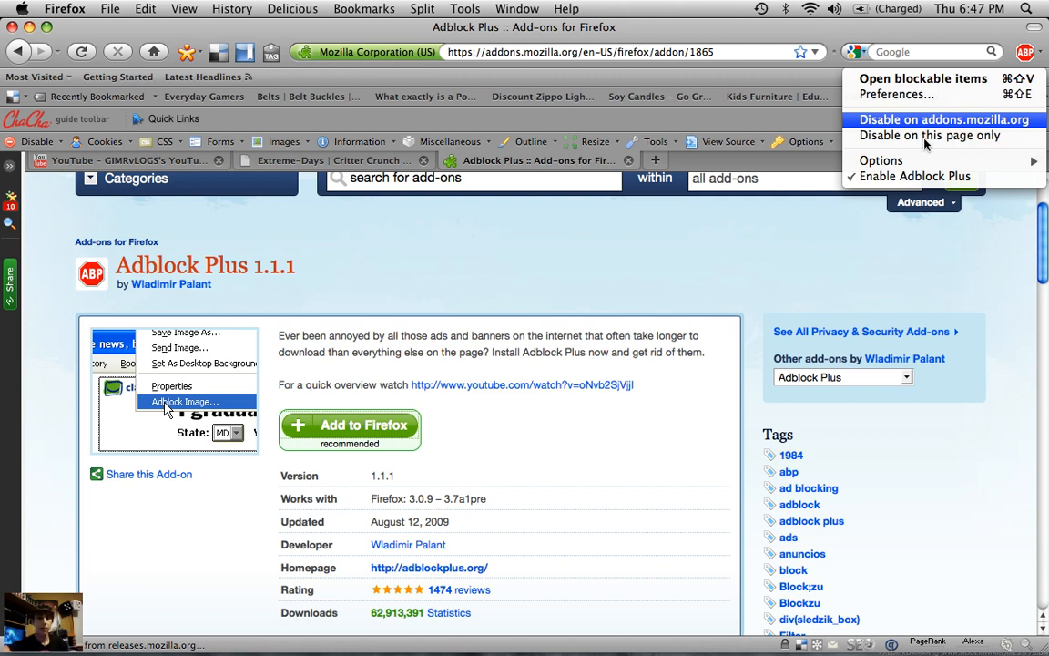
mouse_move(931, 139)
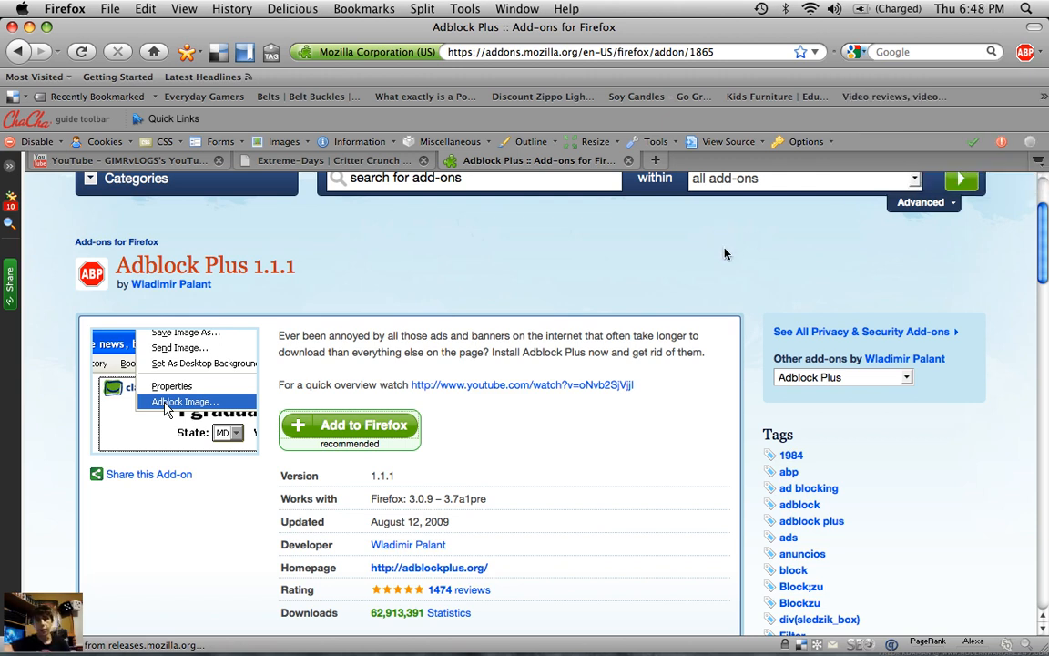
mouse_move(551, 284)
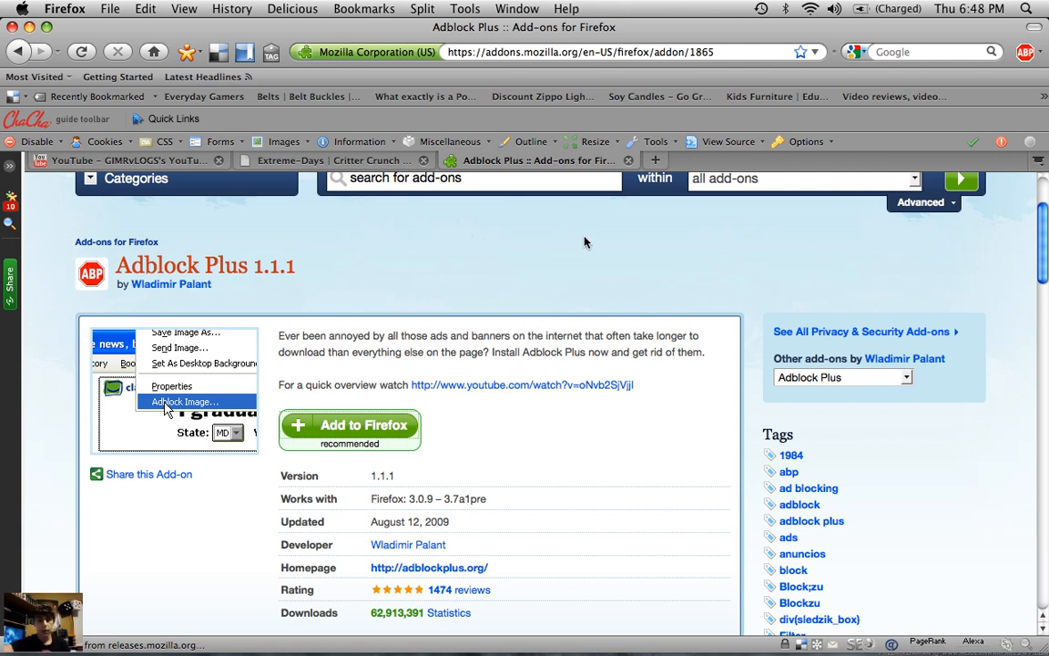
mouse_move(516, 275)
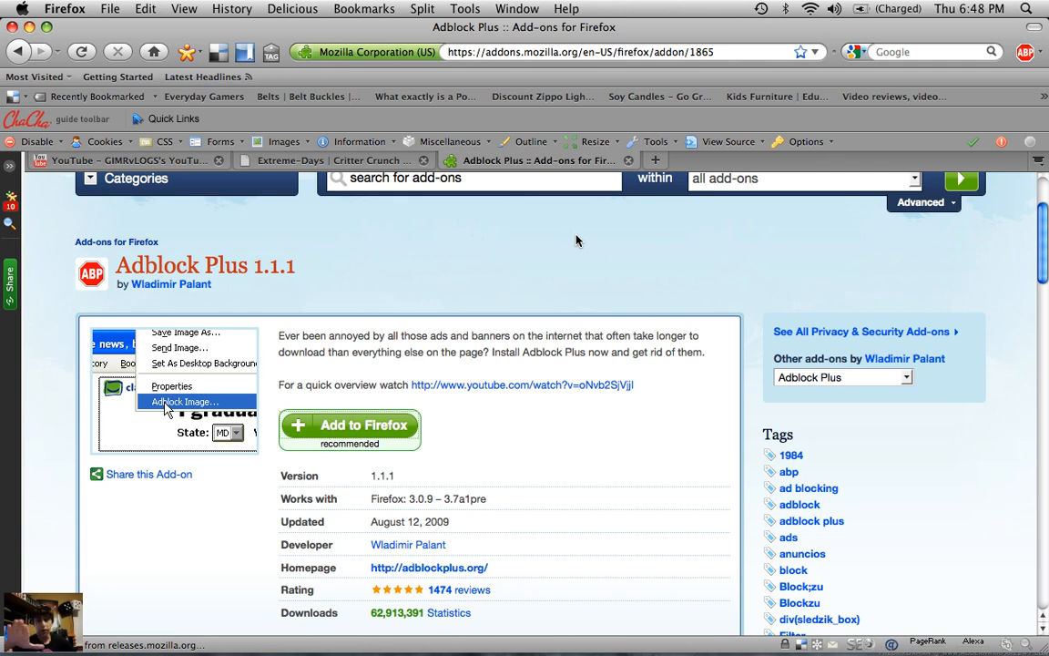
right_click(577, 236)
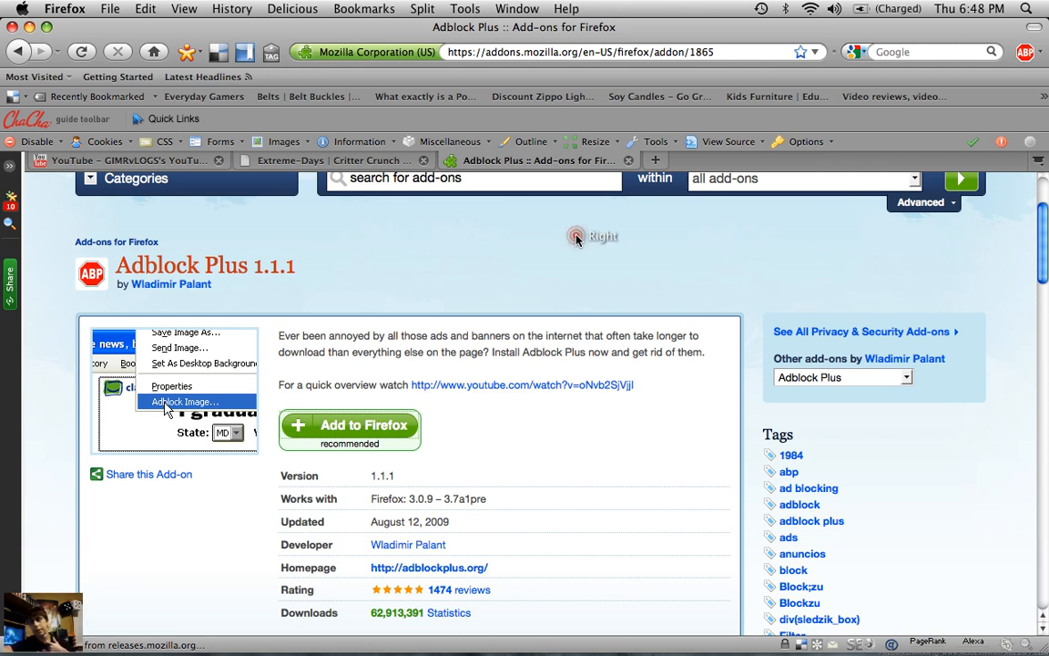
mouse_move(489, 236)
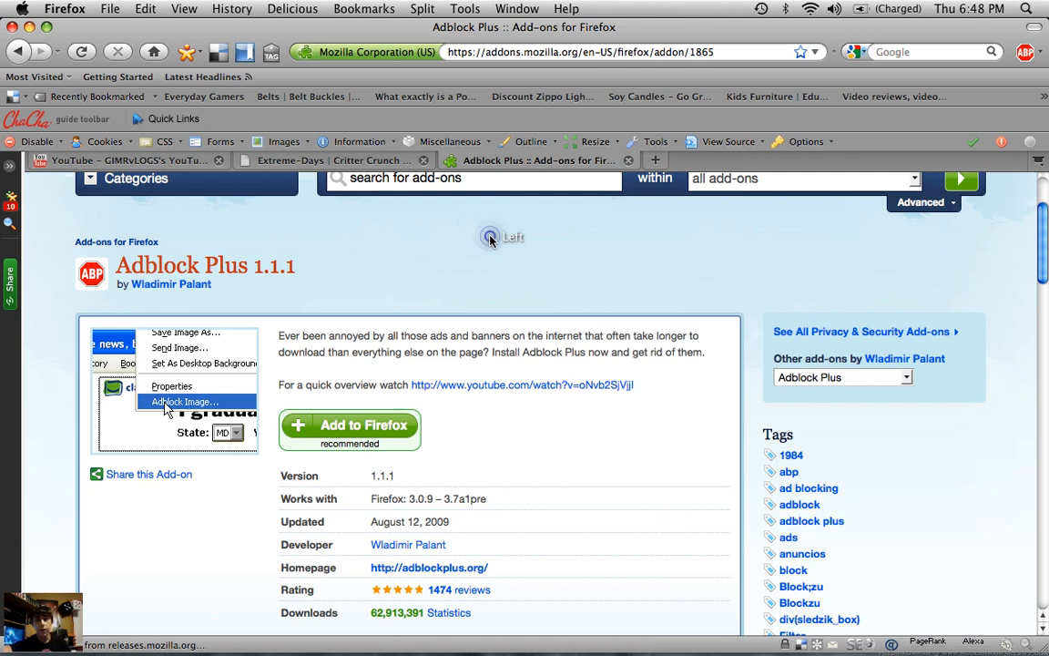